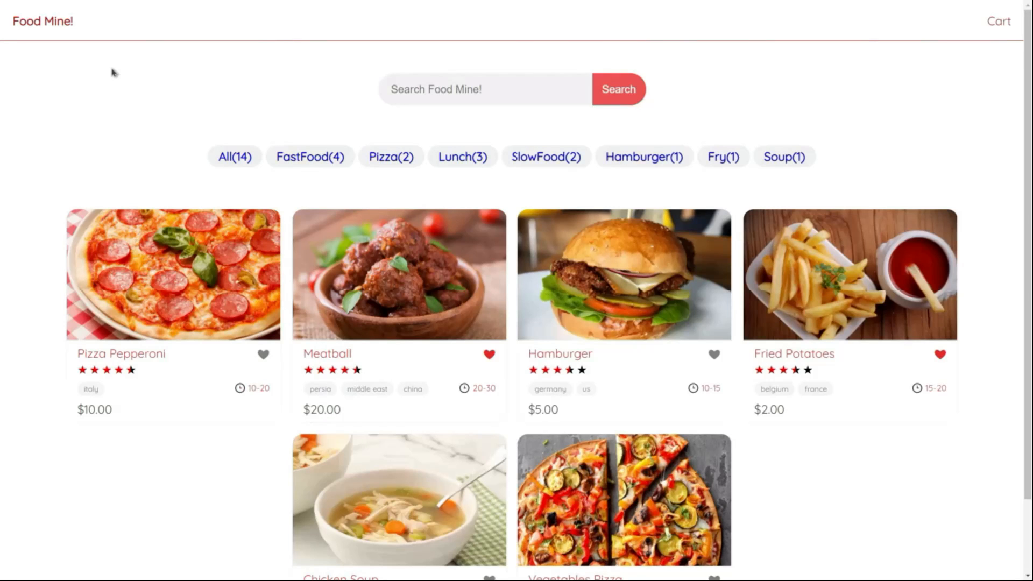
pyautogui.moveTo(372, 46)
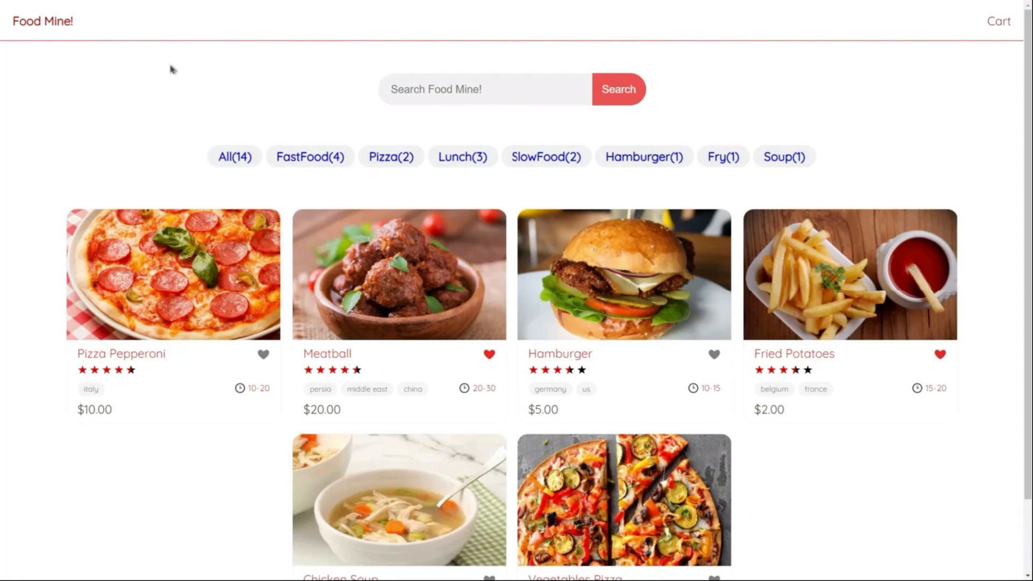
pyautogui.moveTo(999, 22)
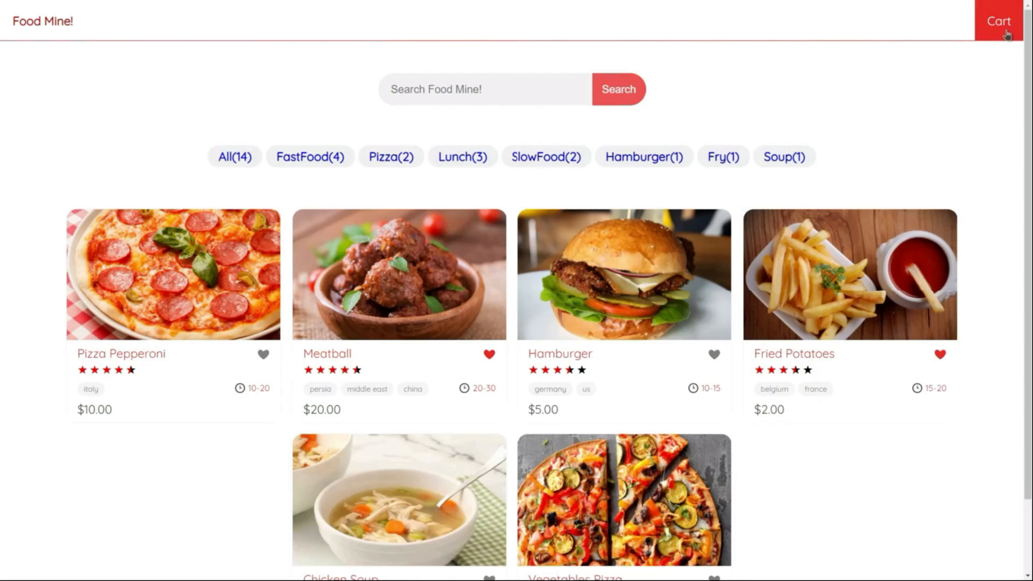
pyautogui.moveTo(42, 22)
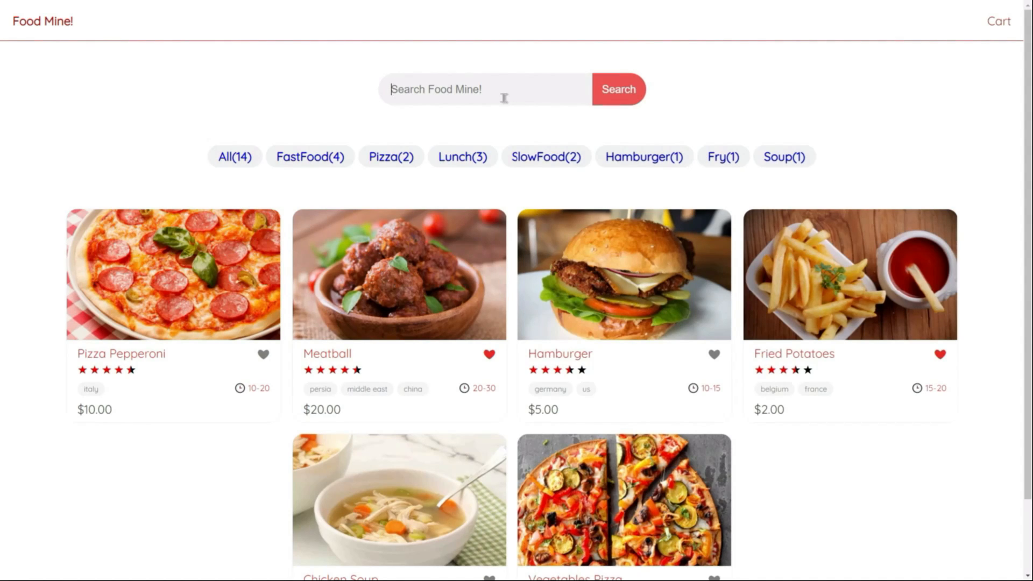
# Search the foods for 'meatb', filter to pizza dishes, then show all foods again
pyautogui.write('meatb')
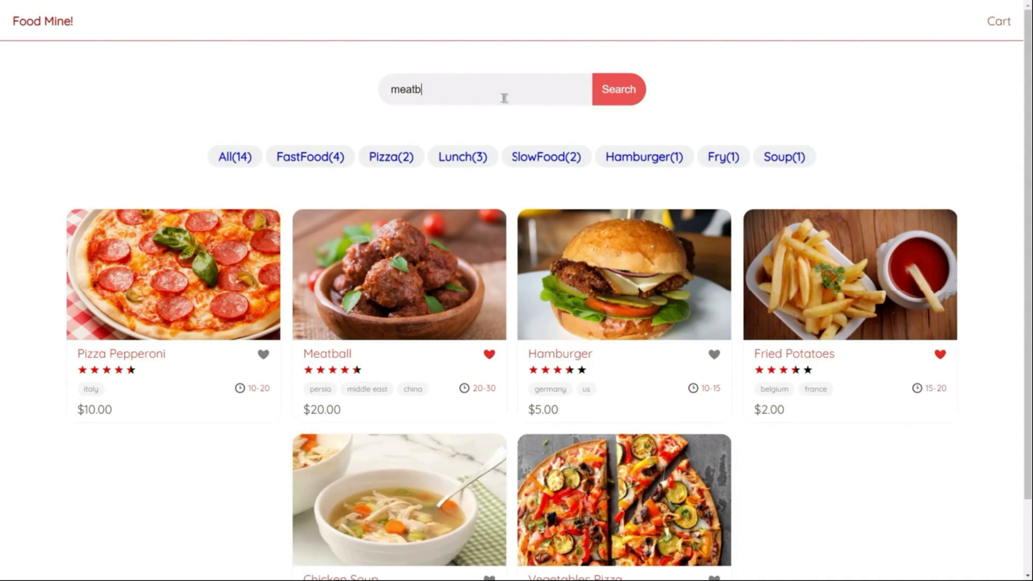
pyautogui.click(618, 89)
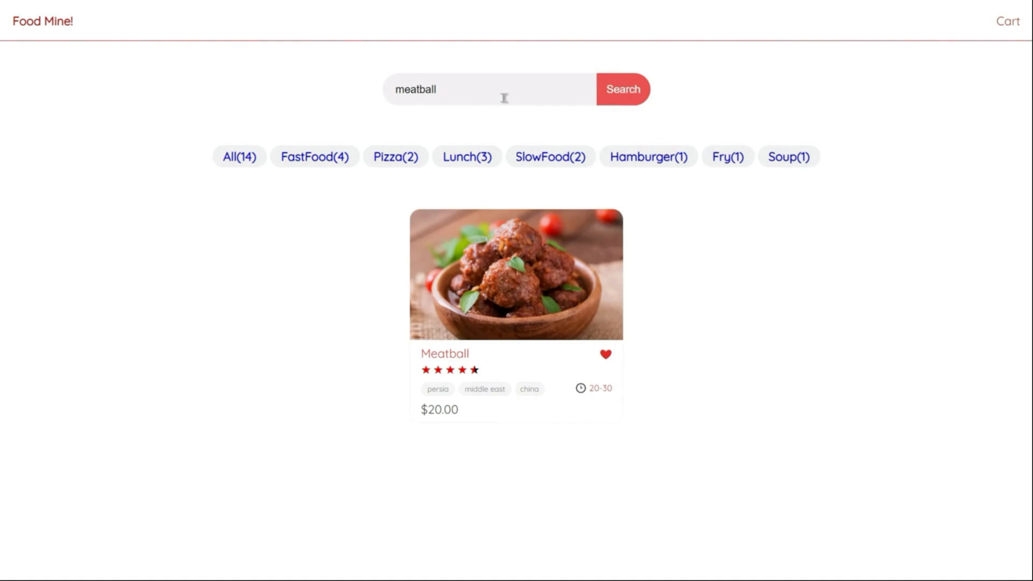
pyautogui.moveTo(623, 409)
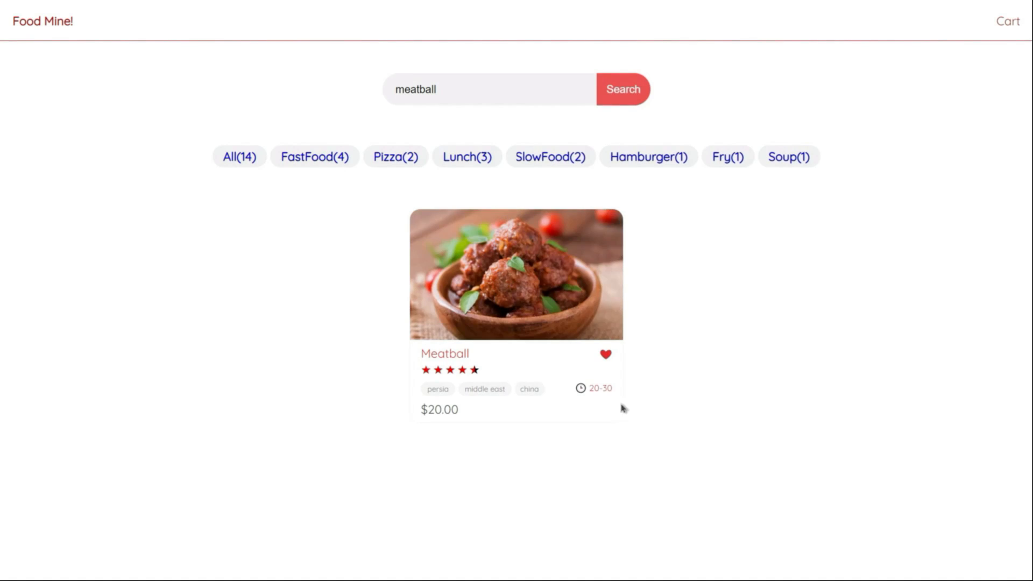
pyautogui.moveTo(611, 385)
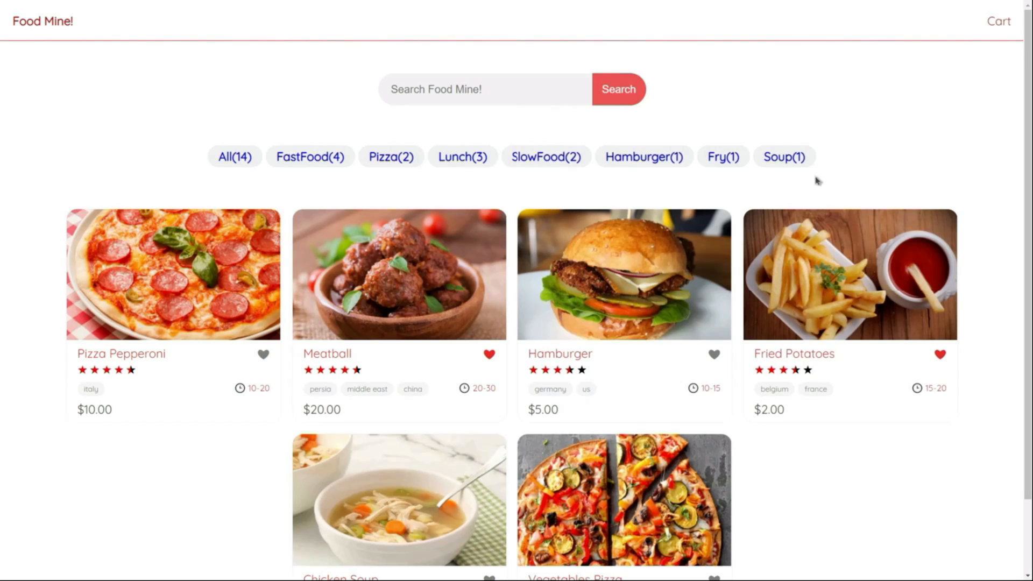
pyautogui.moveTo(513, 192)
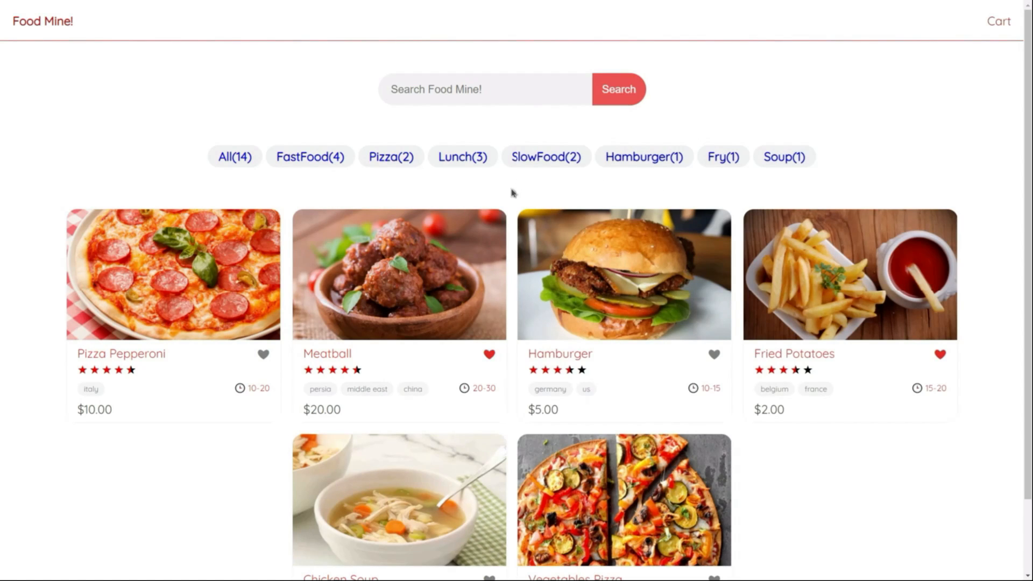
pyautogui.click(390, 157)
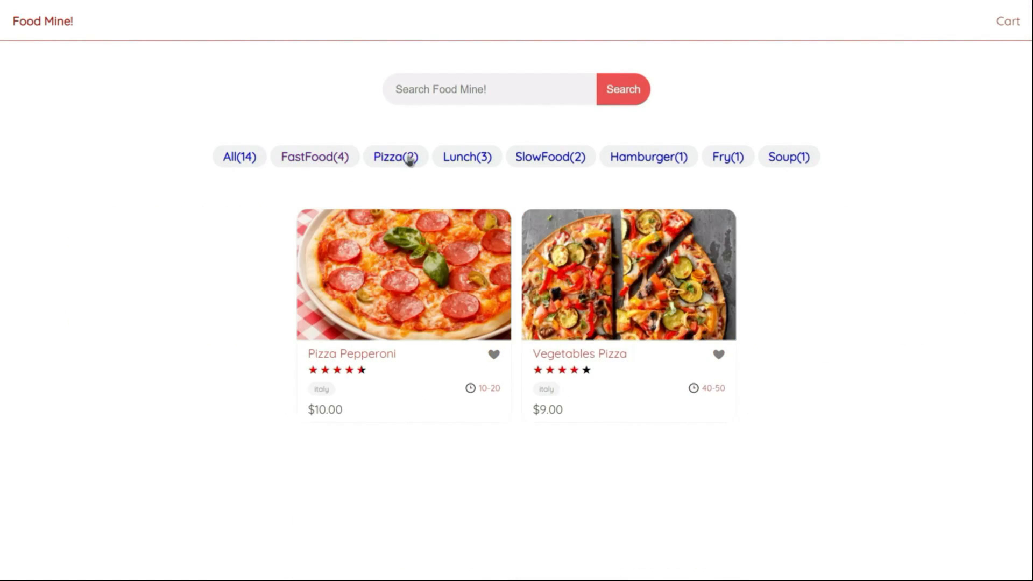
pyautogui.click(239, 156)
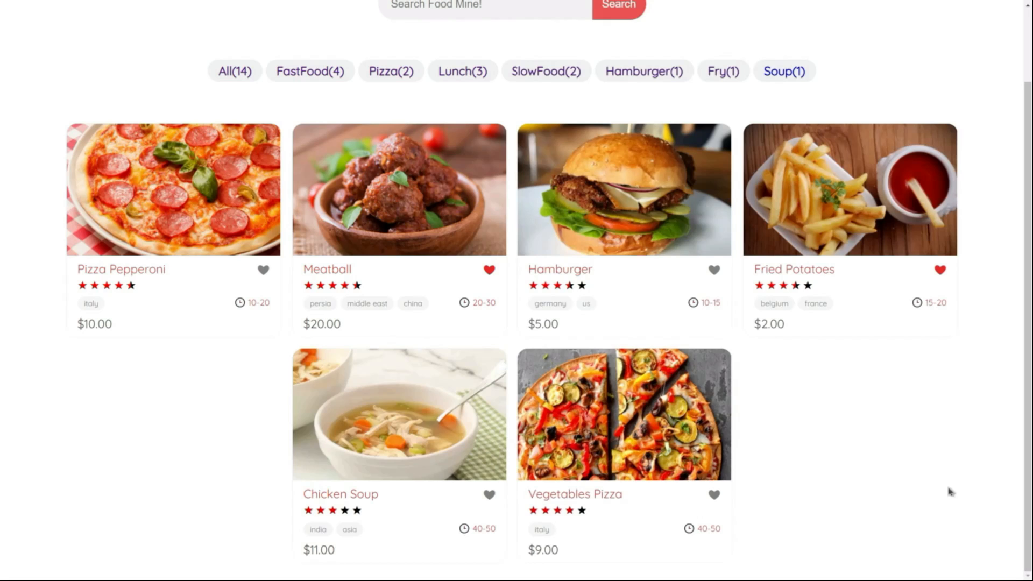
pyautogui.moveTo(178, 397)
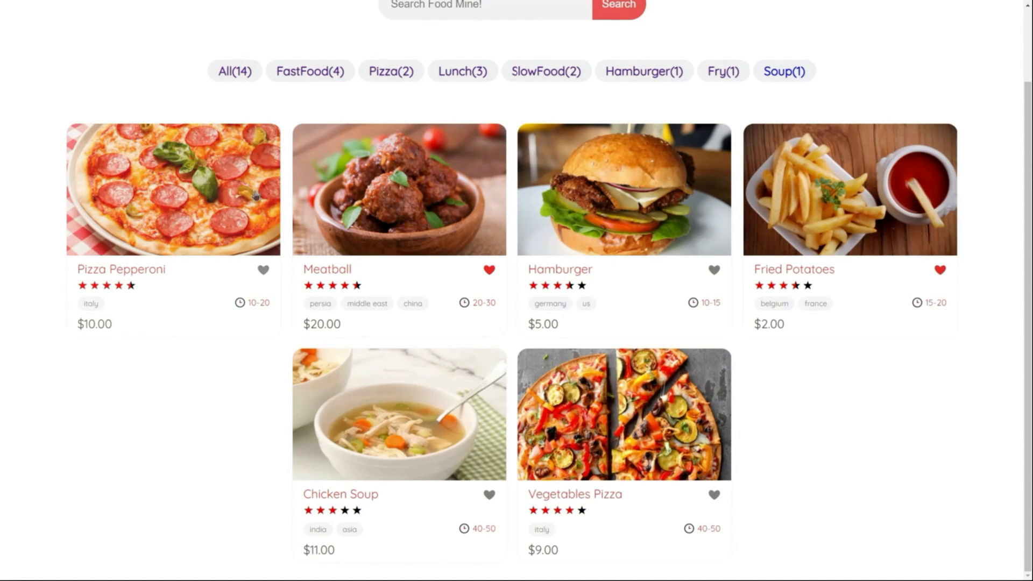
pyautogui.moveTo(169, 281)
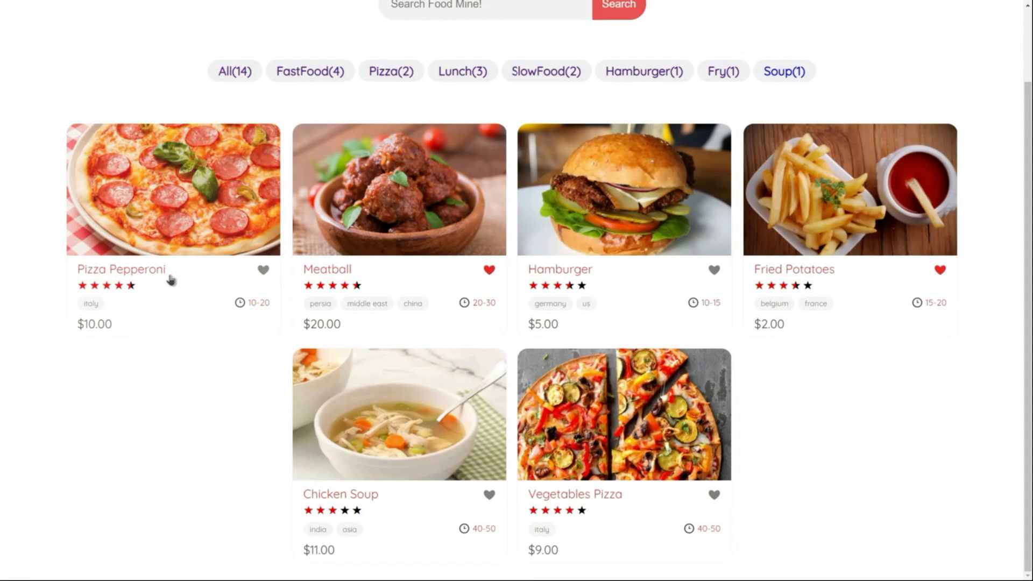
pyautogui.moveTo(264, 271)
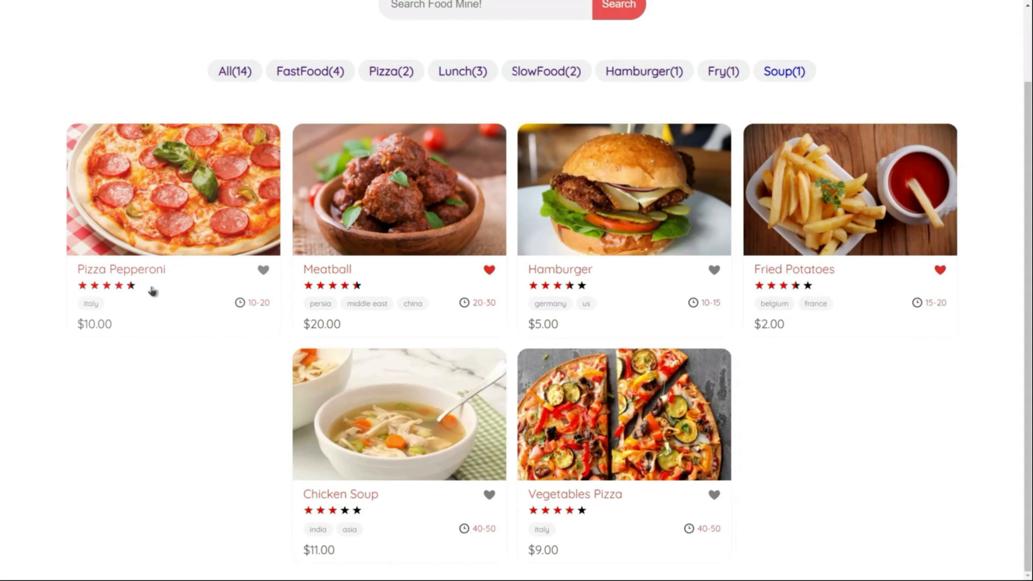
pyautogui.moveTo(269, 315)
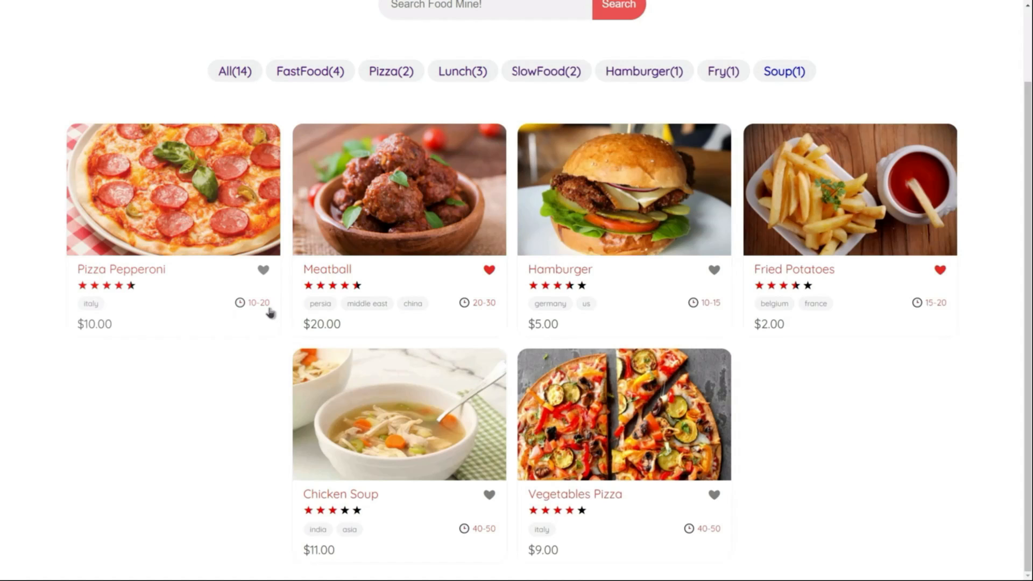
pyautogui.moveTo(222, 418)
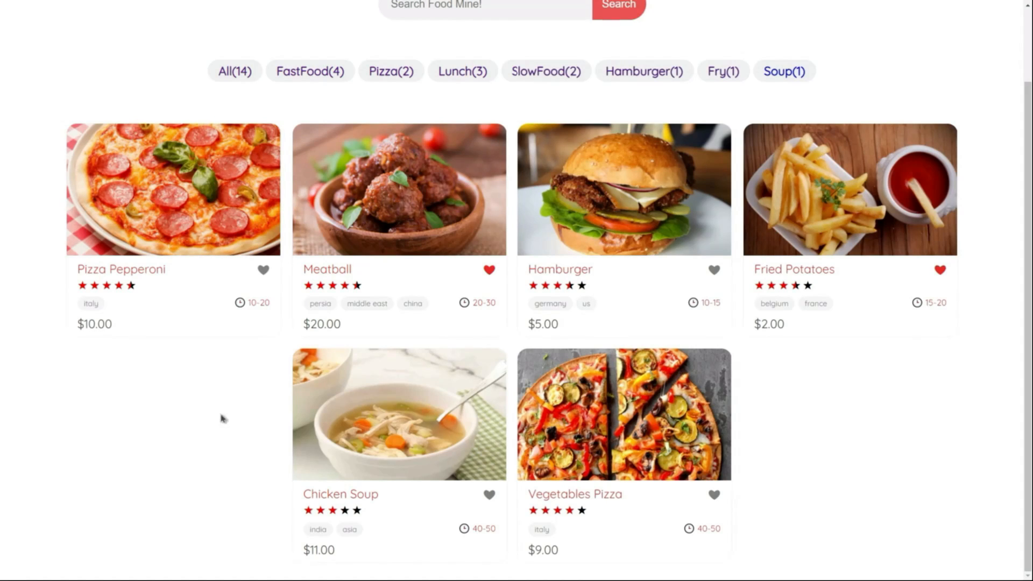
# Open the Chicken Soup detail page with its tags, cook time and $11.00 price
pyautogui.click(398, 413)
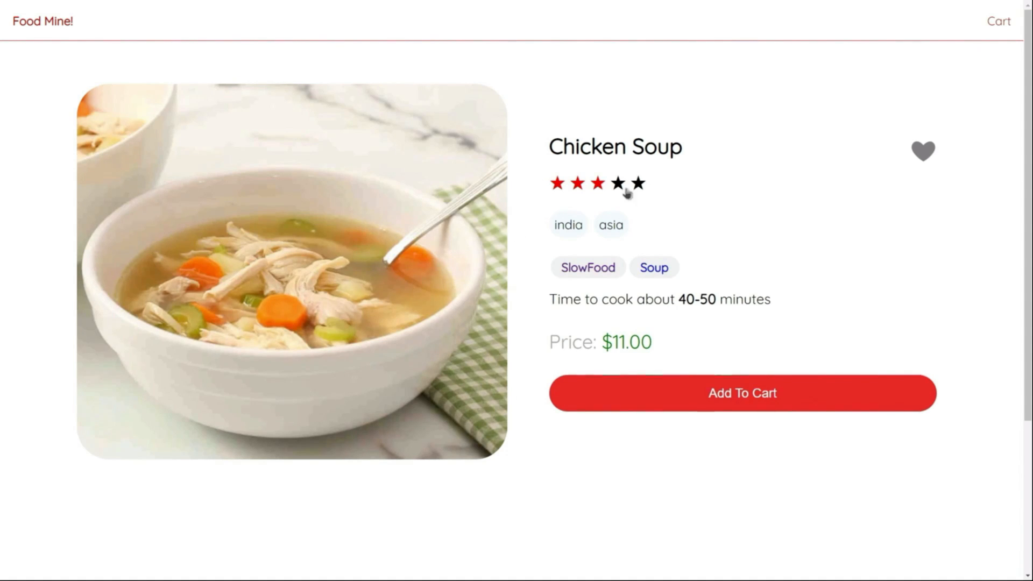
pyautogui.moveTo(679, 413)
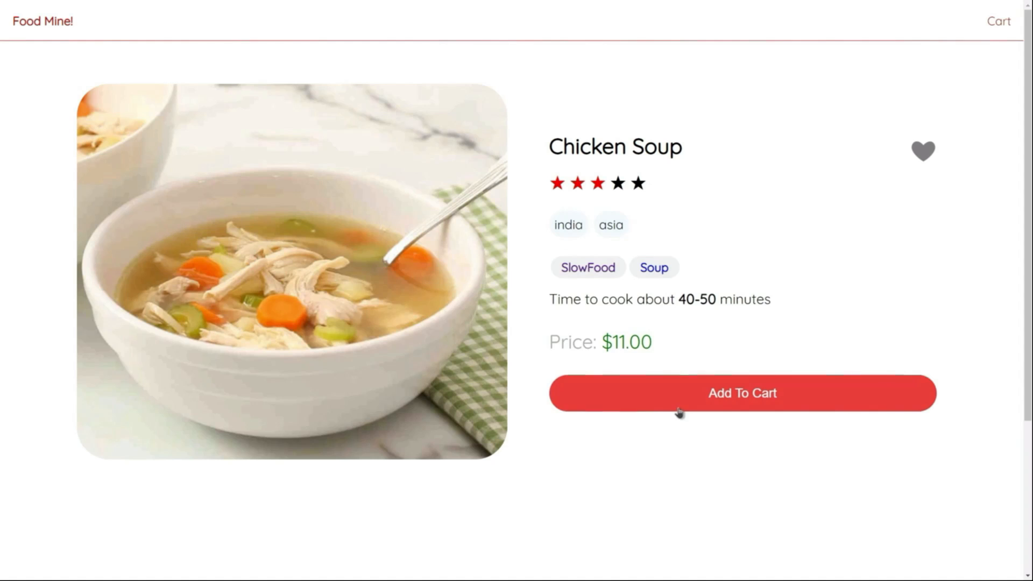
pyautogui.moveTo(667, 390)
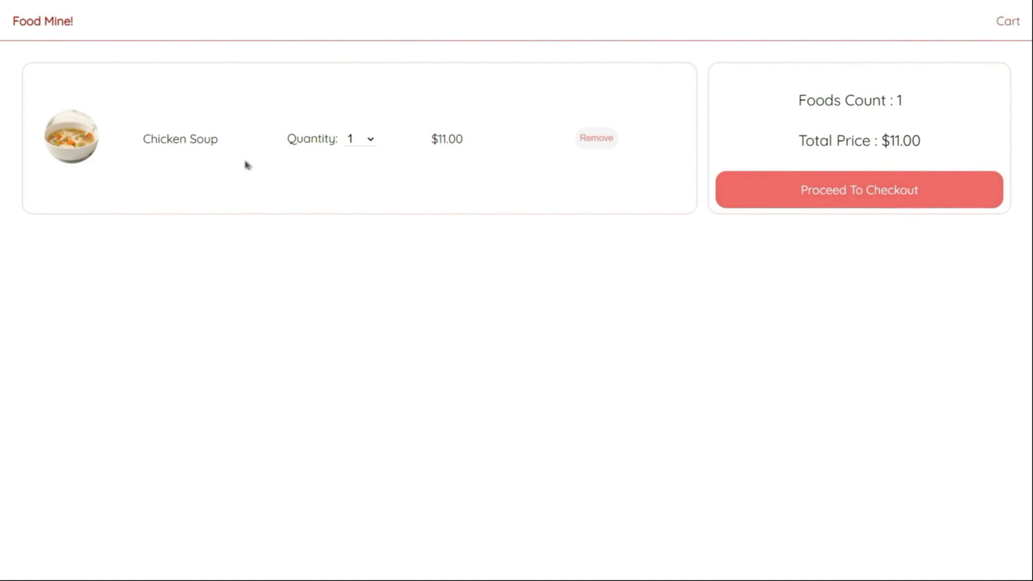
pyautogui.moveTo(293, 228)
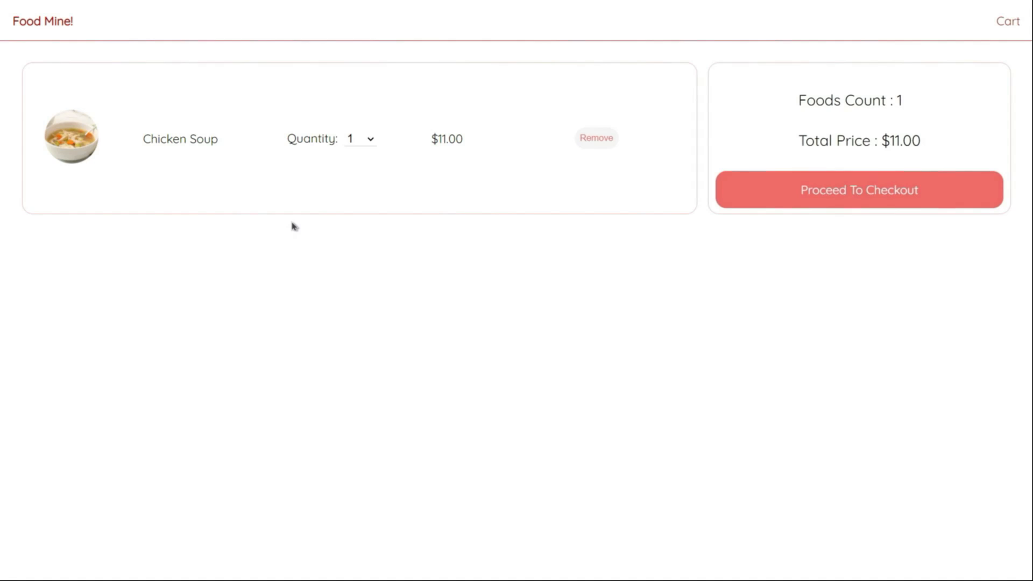
pyautogui.moveTo(301, 251)
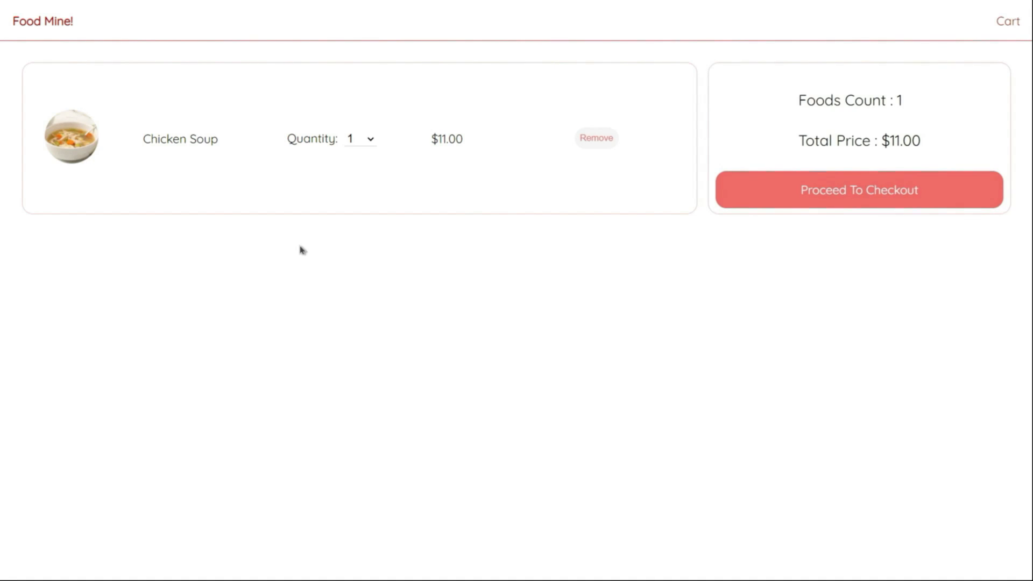
pyautogui.moveTo(280, 195)
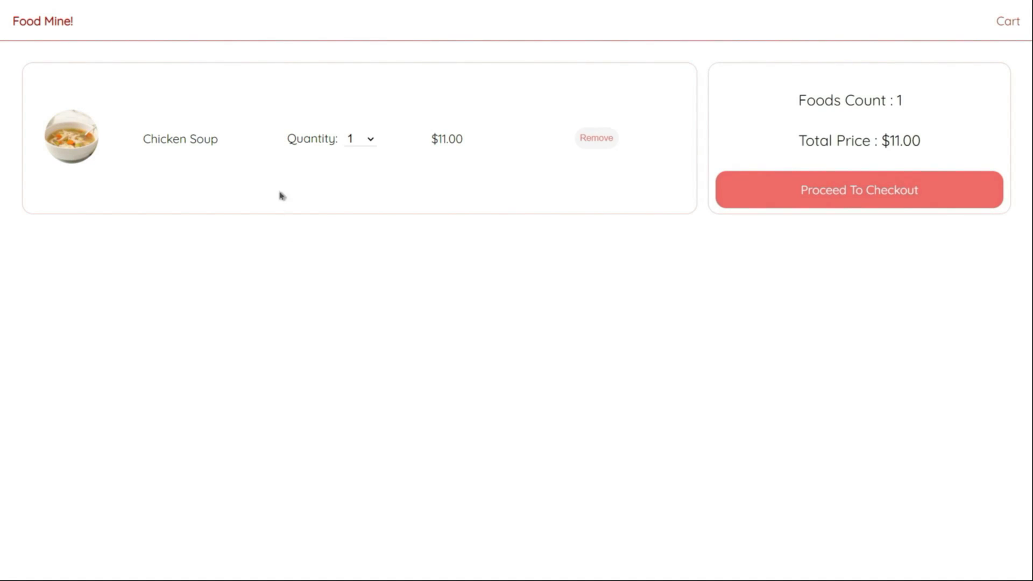
pyautogui.moveTo(441, 292)
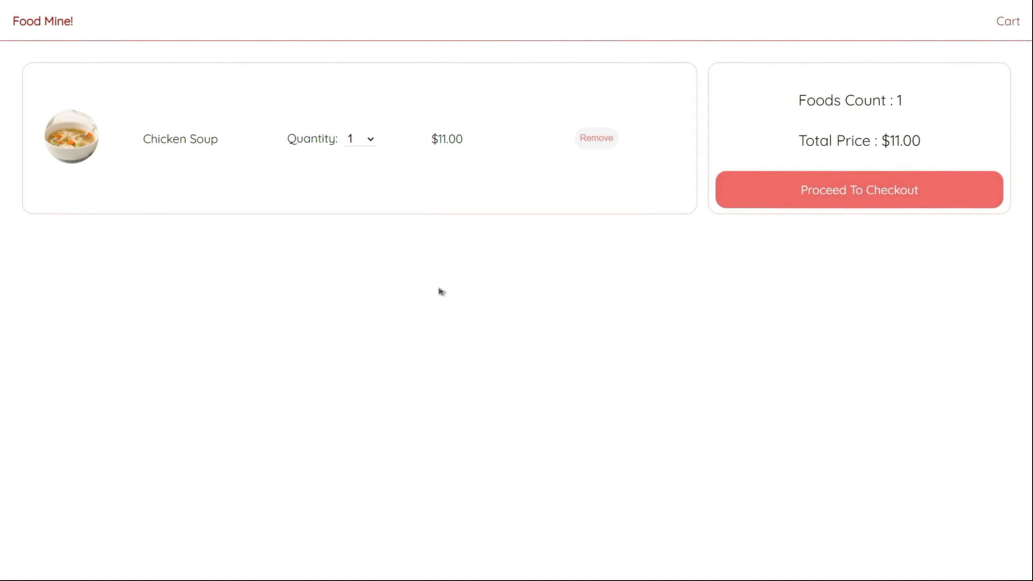
# Return to the home food list via the Food Mine! logo
pyautogui.click(42, 21)
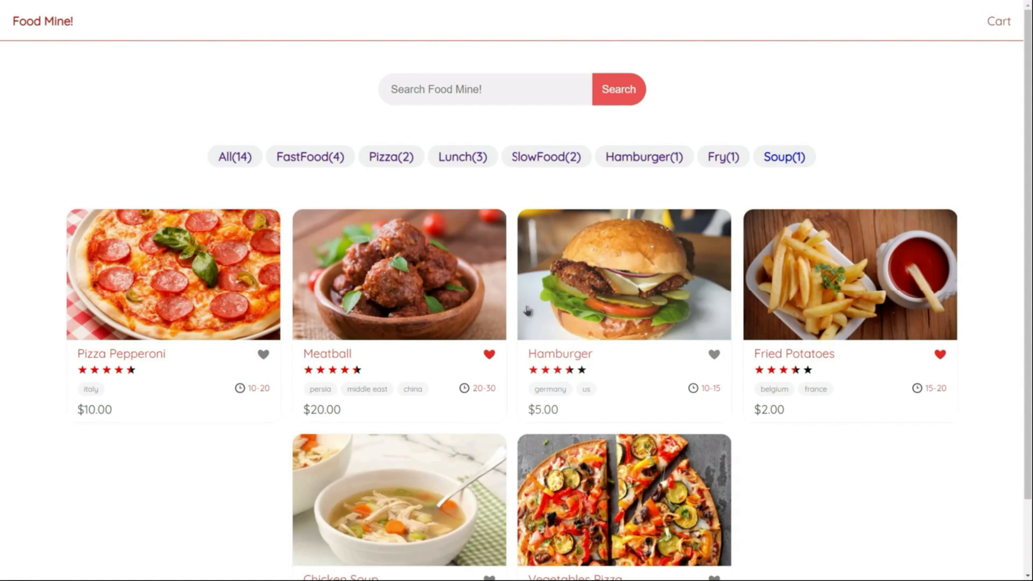
pyautogui.click(398, 275)
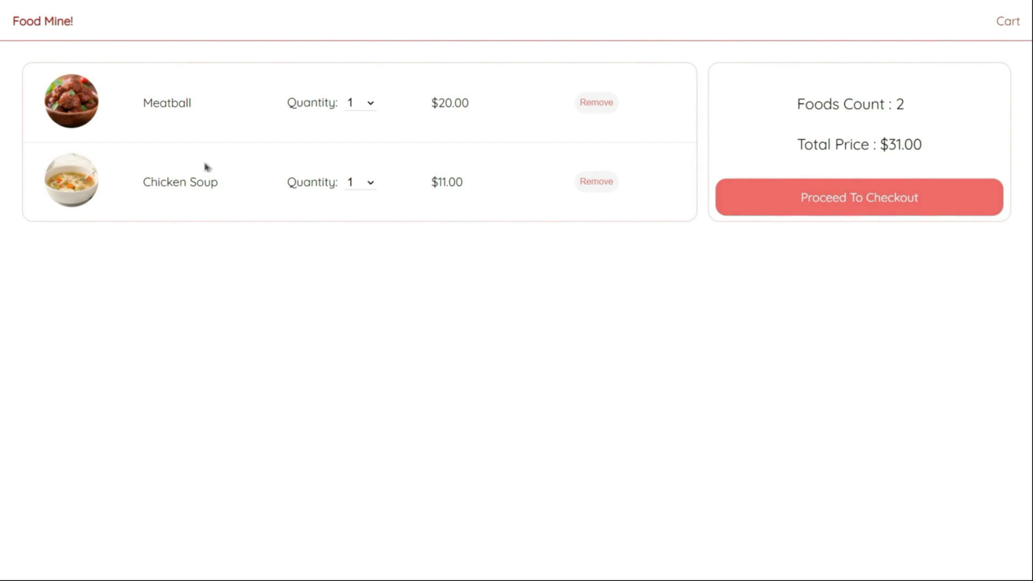
pyautogui.moveTo(310, 136)
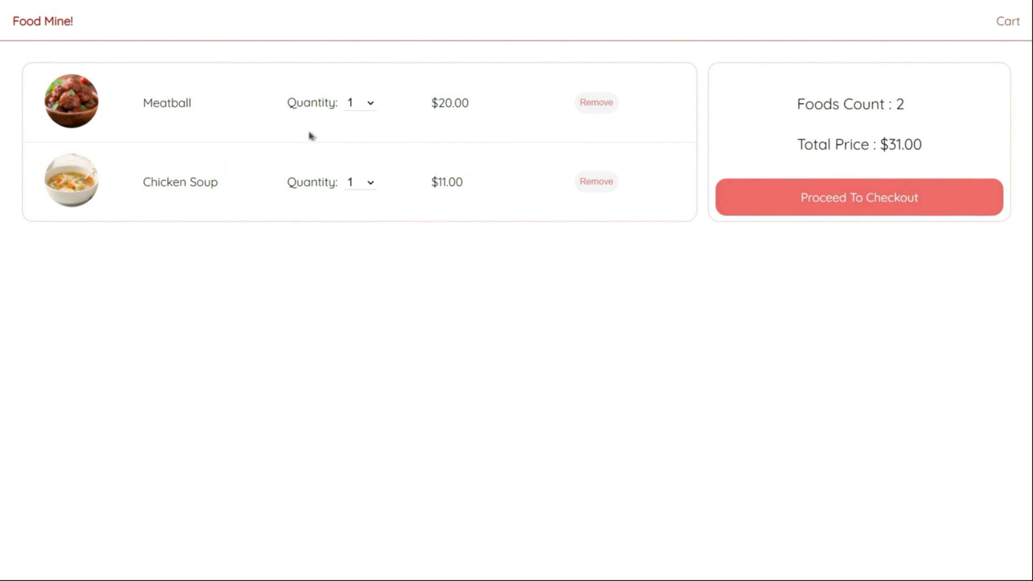
pyautogui.moveTo(122, 113)
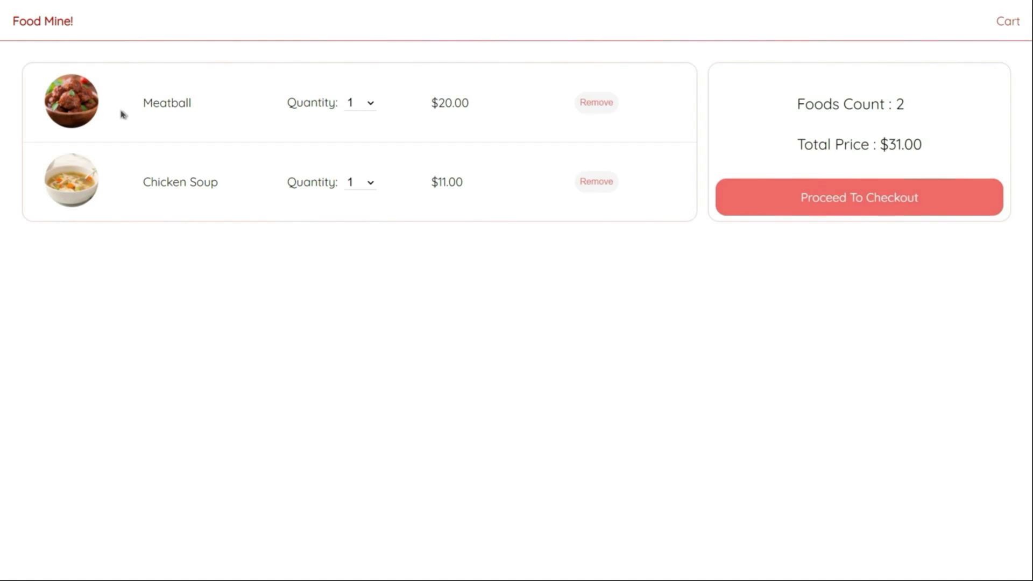
pyautogui.moveTo(159, 137)
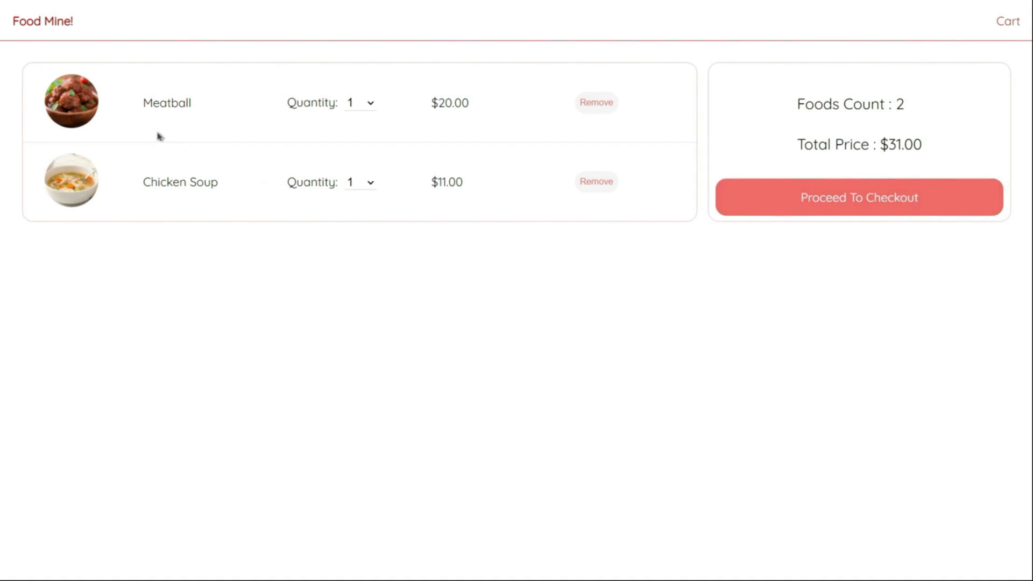
pyautogui.moveTo(175, 115)
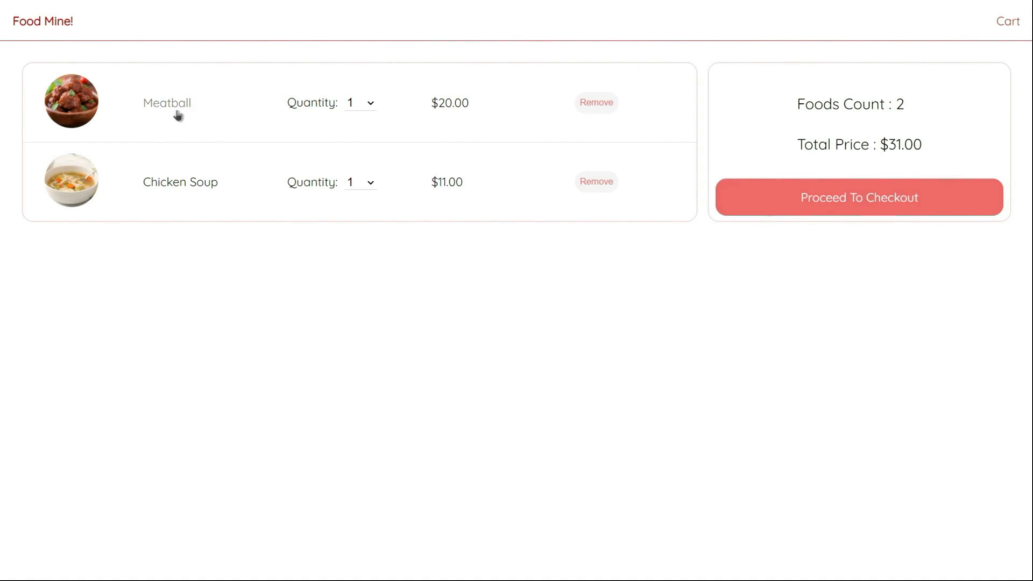
pyautogui.moveTo(441, 118)
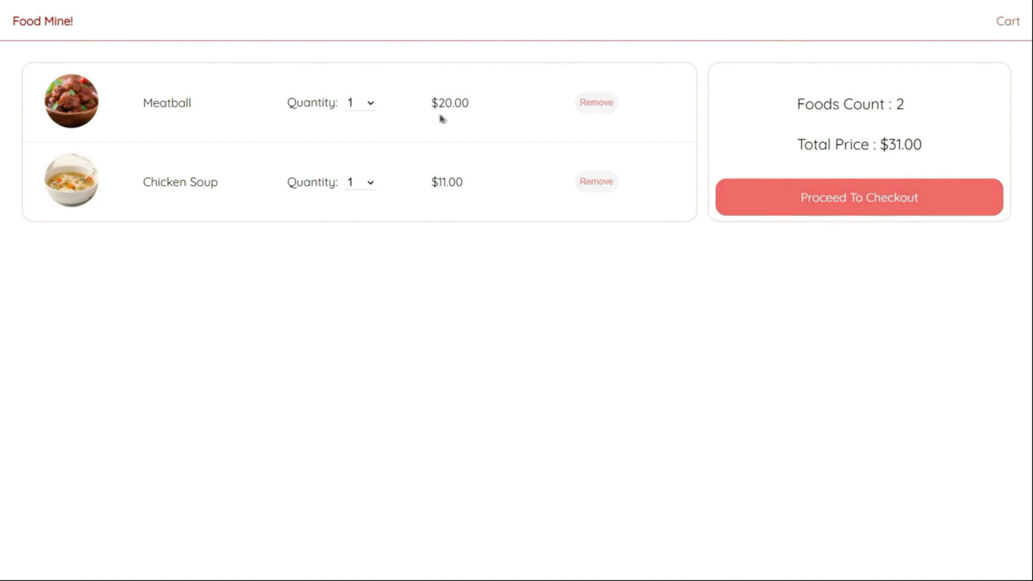
pyautogui.moveTo(596, 103)
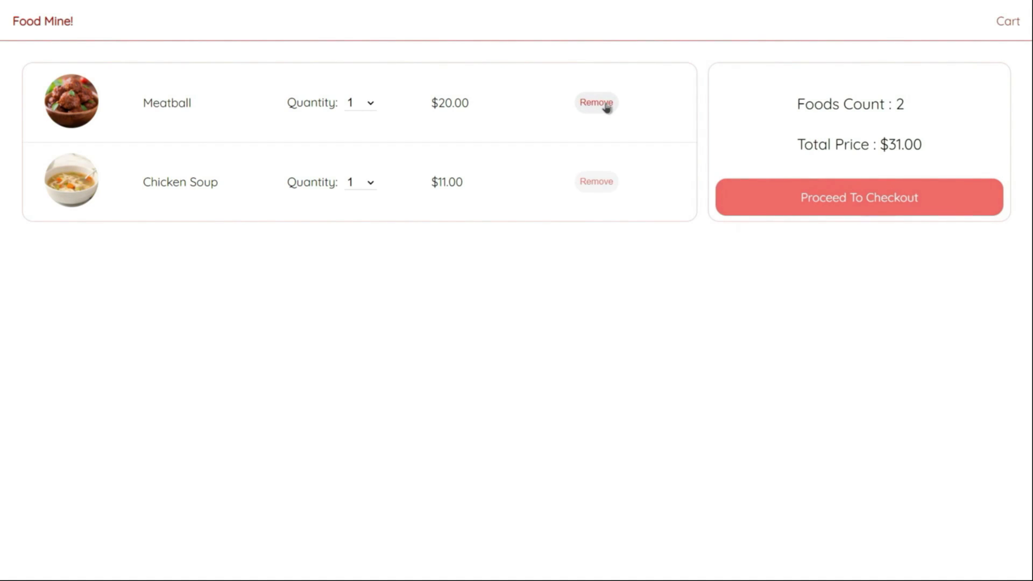
pyautogui.moveTo(582, 155)
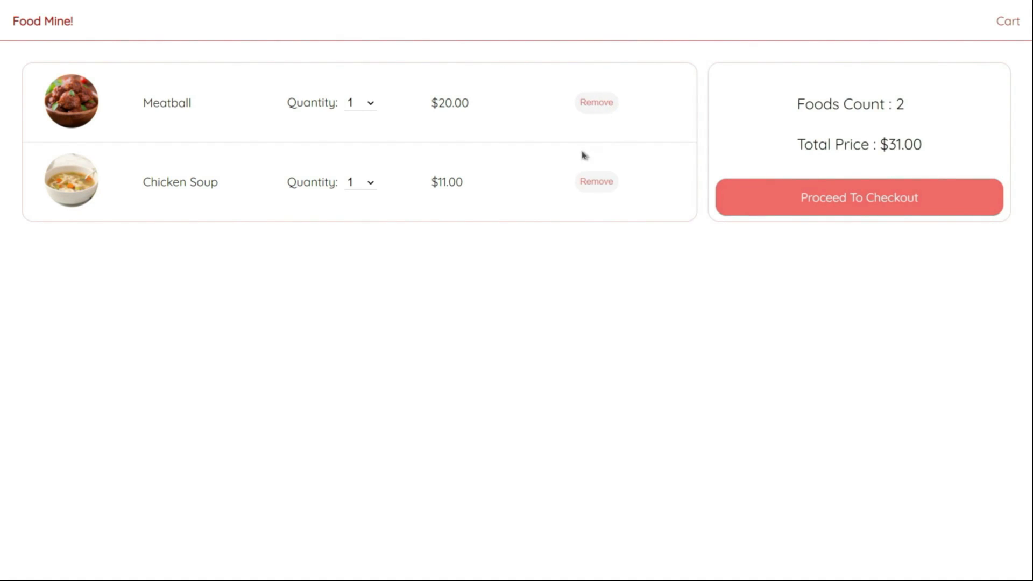
pyautogui.moveTo(370, 184)
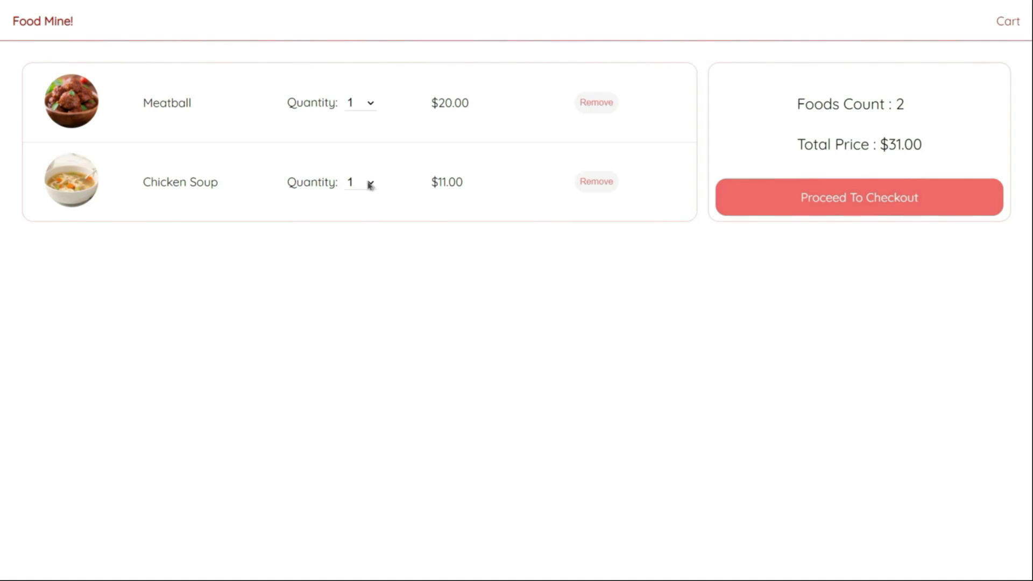
pyautogui.moveTo(361, 232)
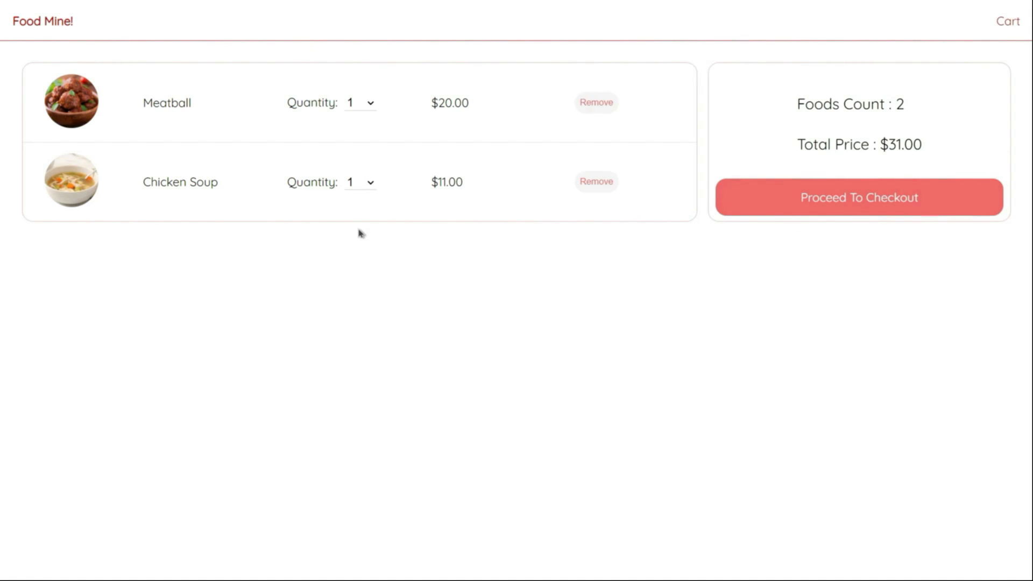
# Raise Chicken Soup to 3 for a $53.00 total and proceed to checkout
pyautogui.click(360, 182)
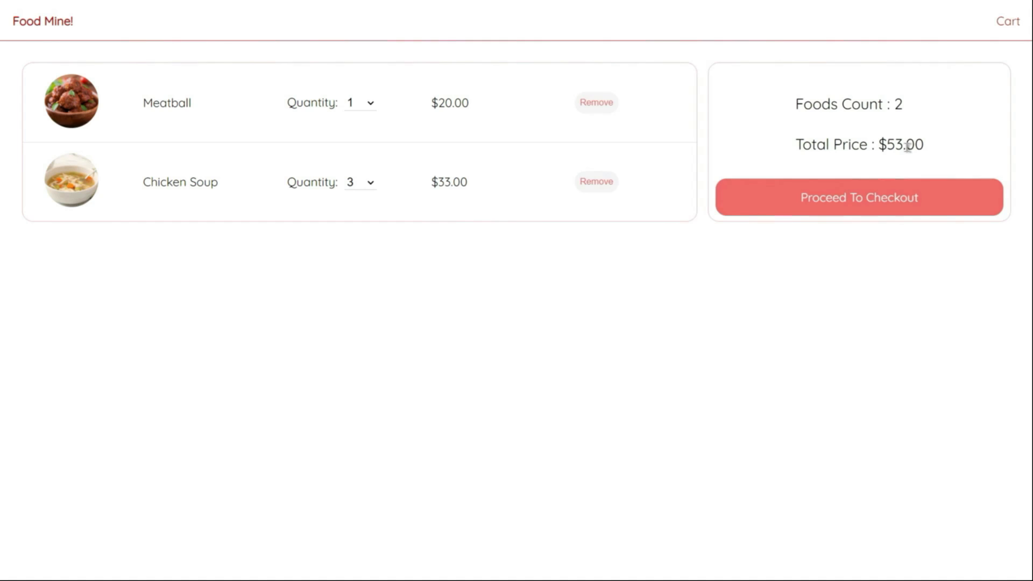
pyautogui.moveTo(739, 228)
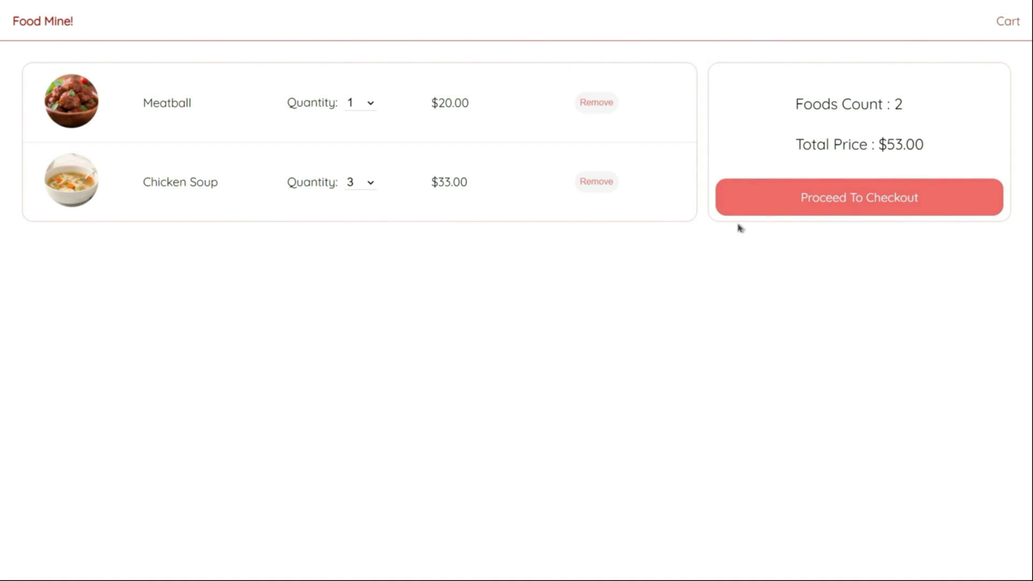
pyautogui.click(859, 197)
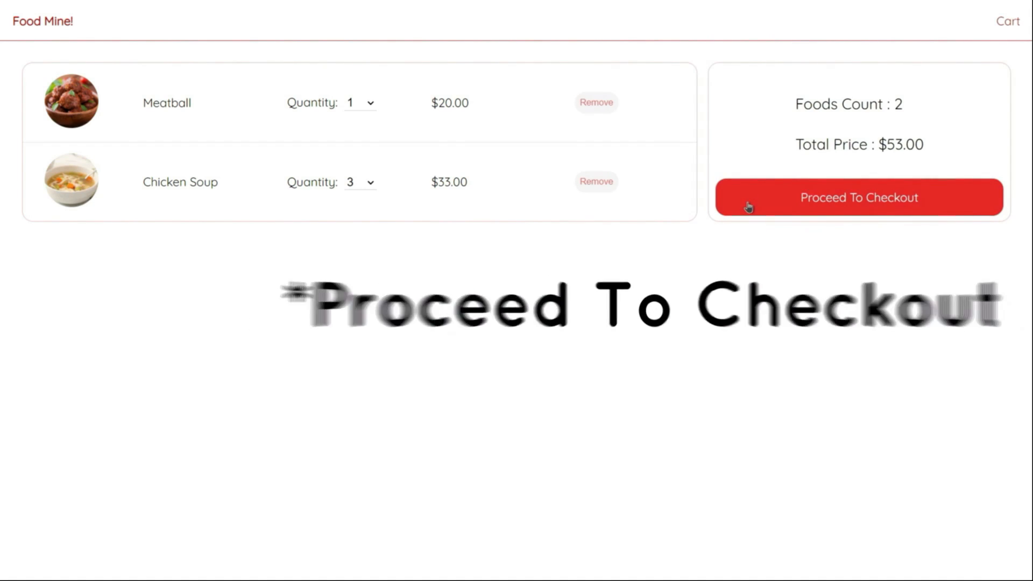
pyautogui.click(859, 197)
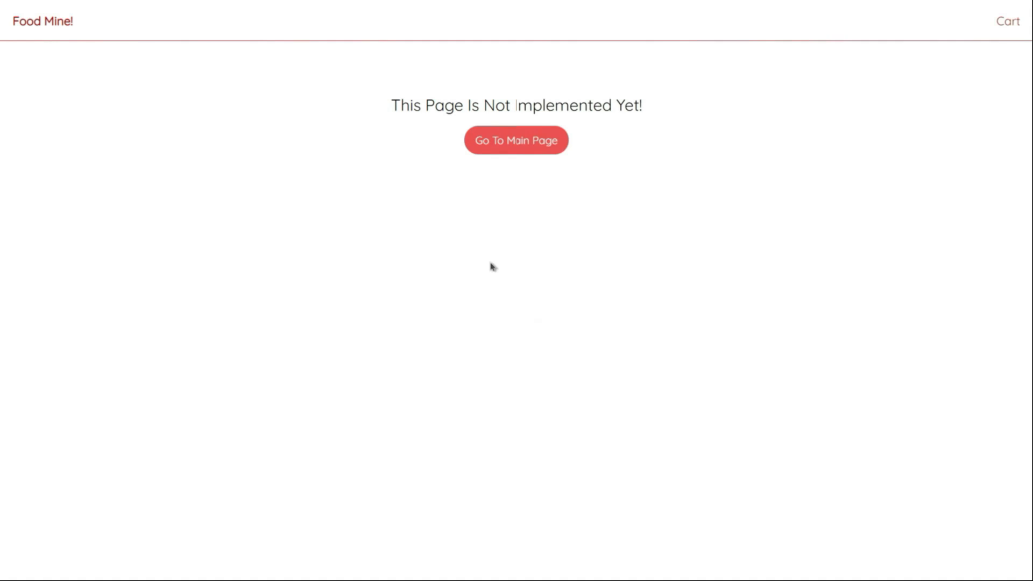
pyautogui.moveTo(484, 270)
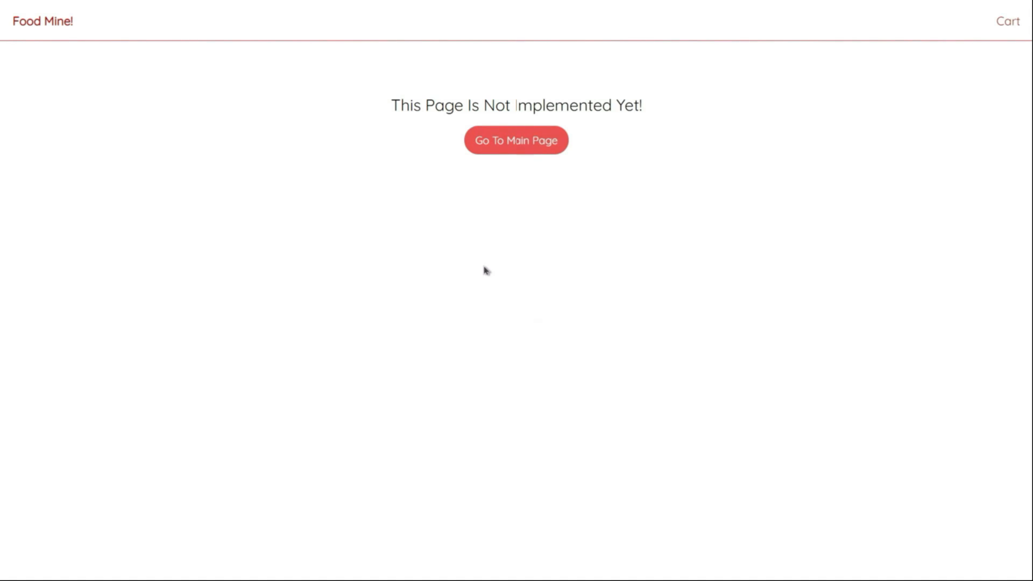
pyautogui.moveTo(472, 264)
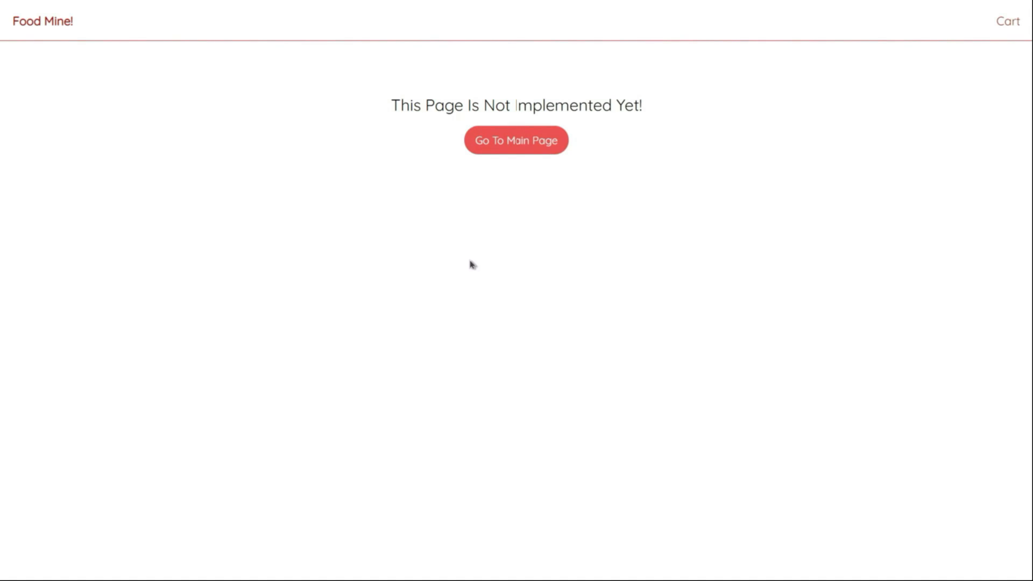
pyautogui.moveTo(461, 325)
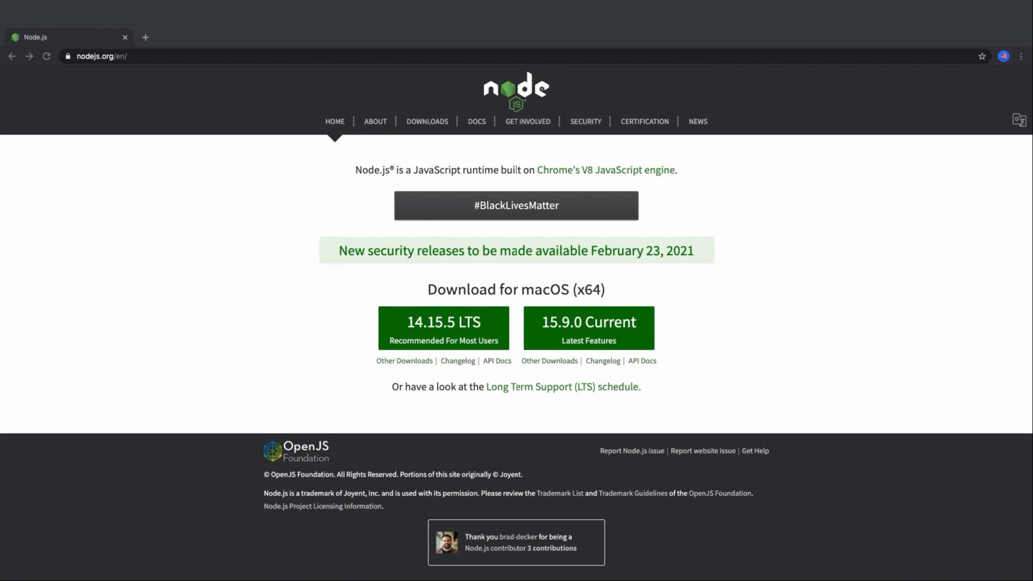
pyautogui.moveTo(263, 350)
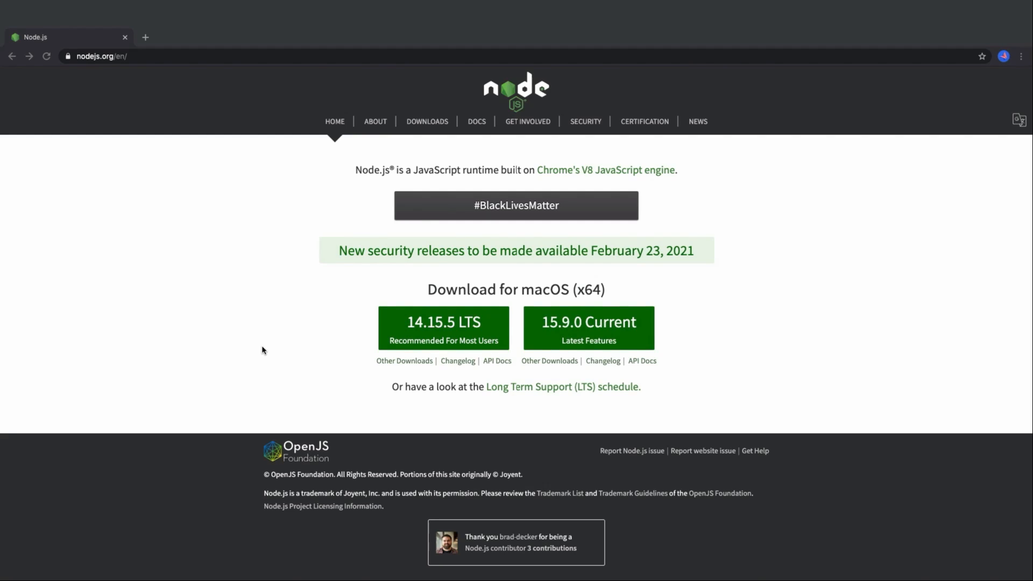
pyautogui.moveTo(606, 339)
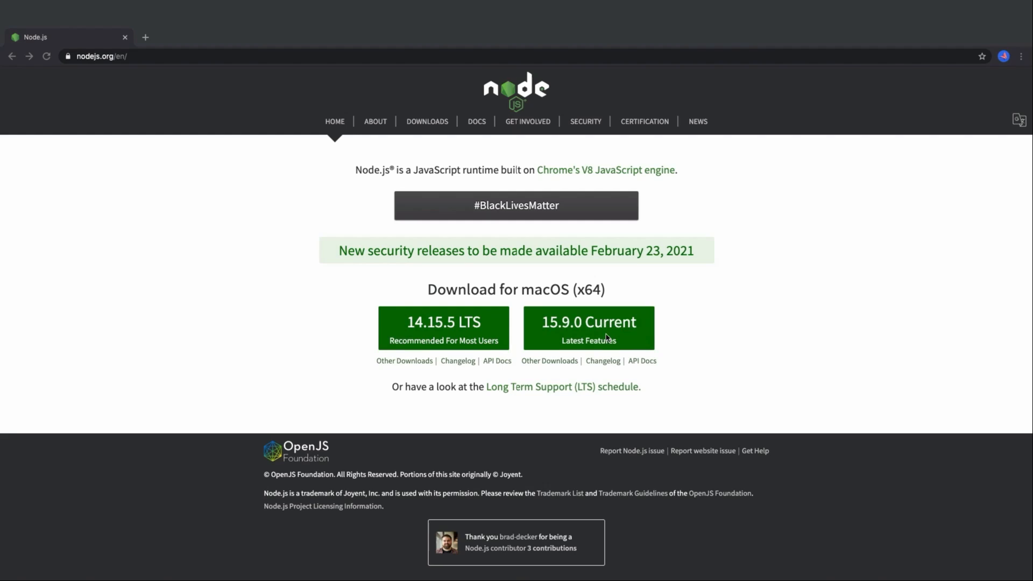
pyautogui.moveTo(438, 338)
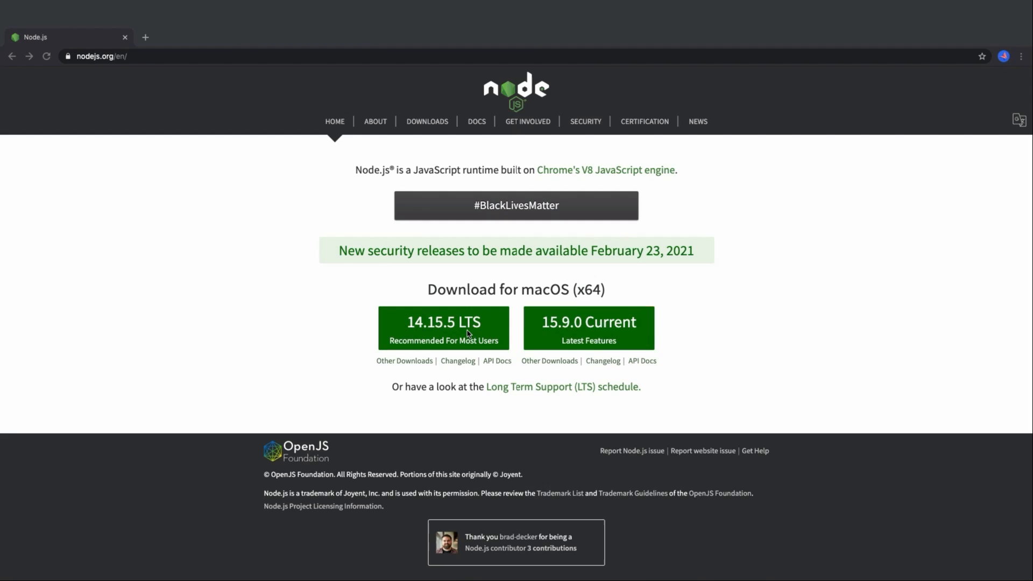
pyautogui.moveTo(797, 334)
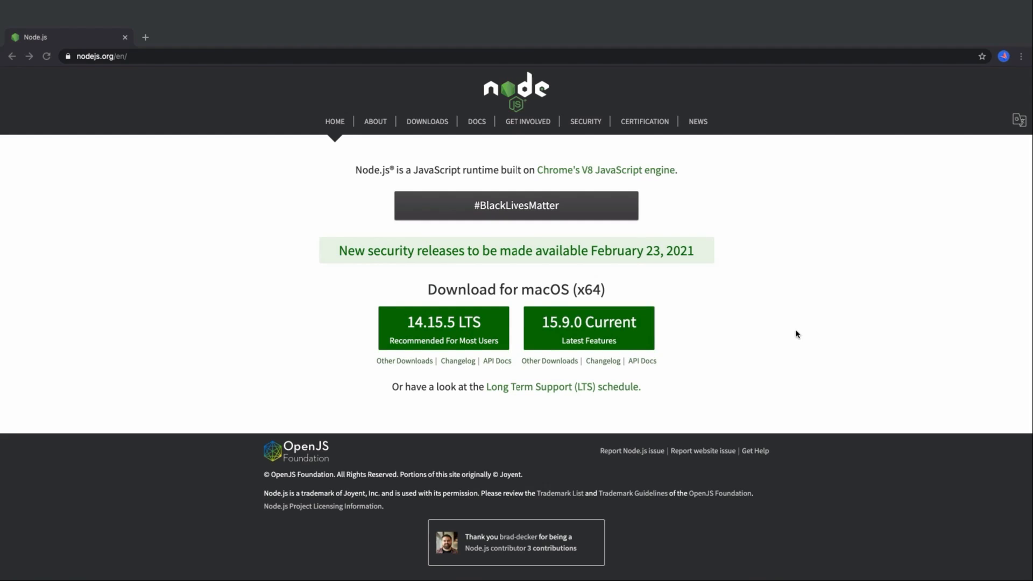
pyautogui.moveTo(211, 361)
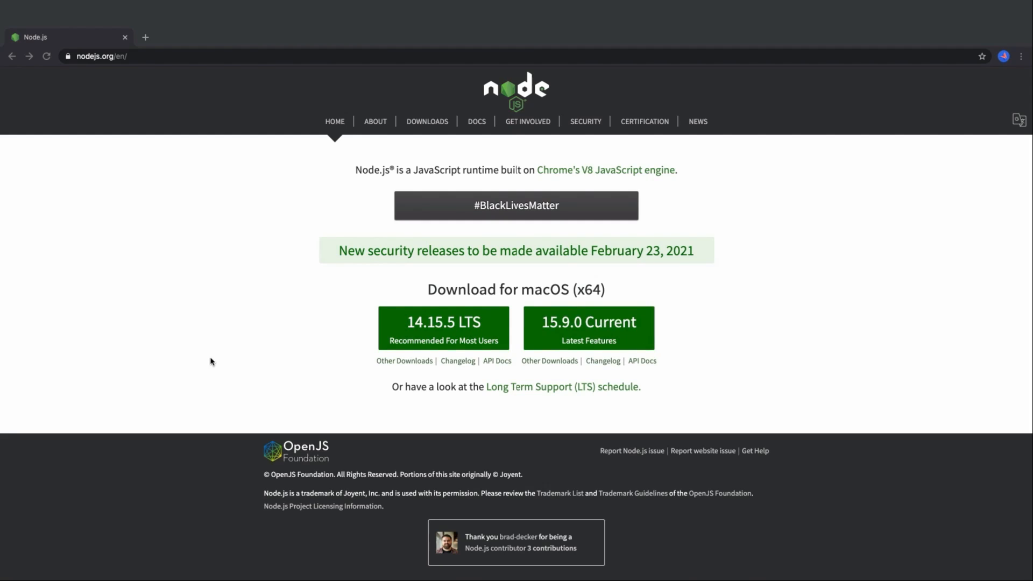
pyautogui.moveTo(348, 369)
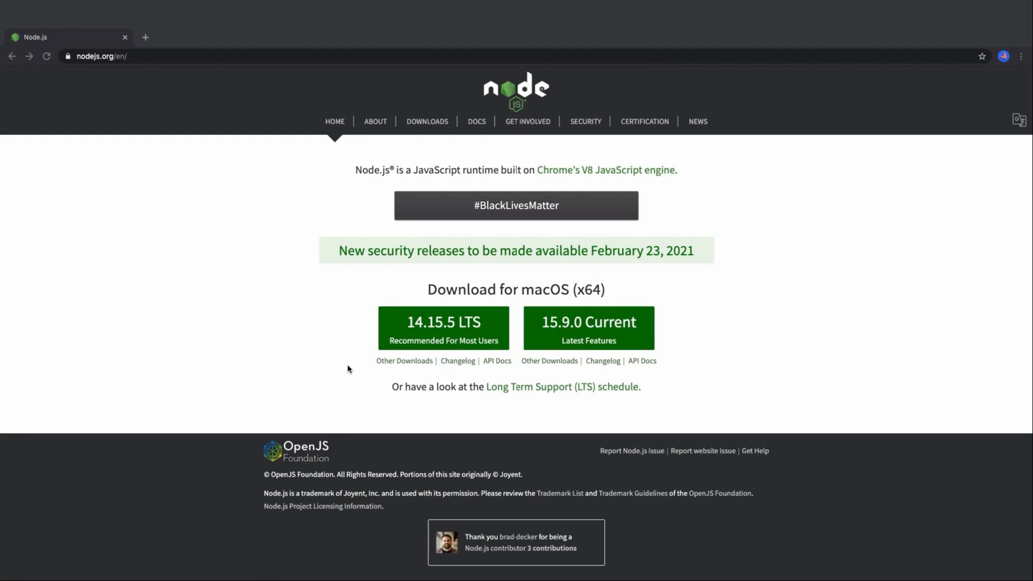
pyautogui.moveTo(336, 365)
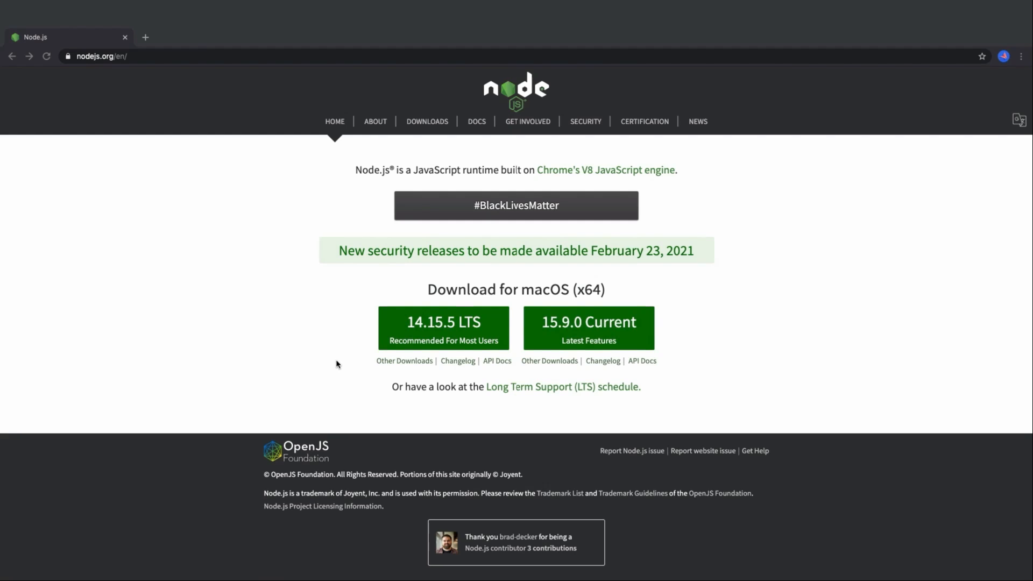
# Scroll the Node.js homepage to the macOS LTS and Current download options
pyautogui.scroll(3)
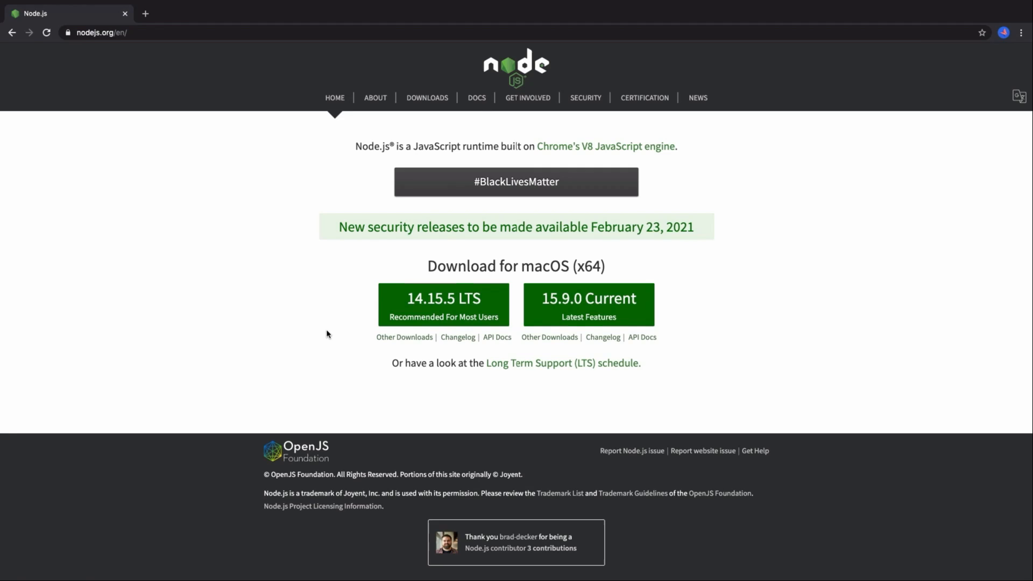
pyautogui.moveTo(332, 322)
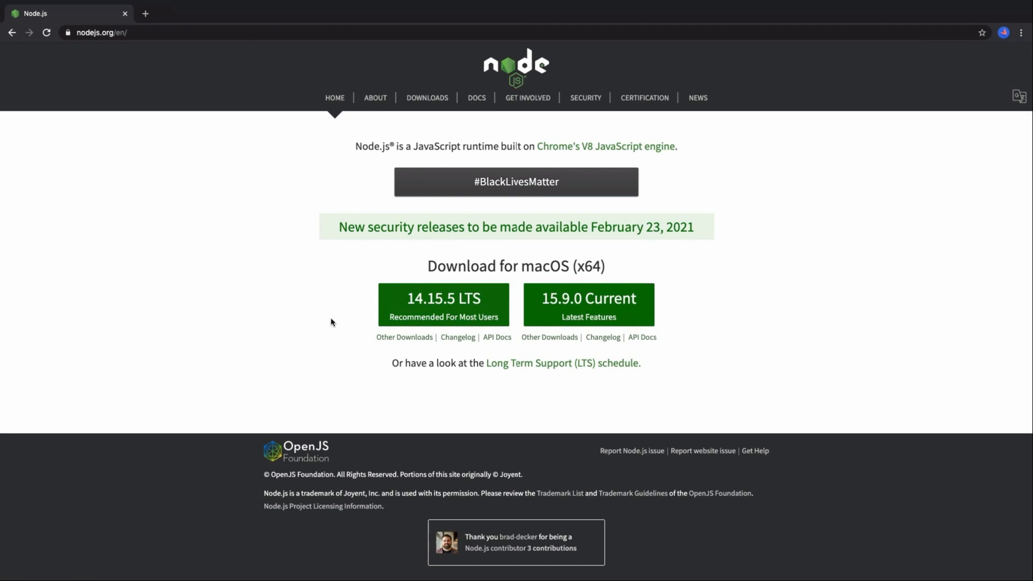
pyautogui.moveTo(311, 321)
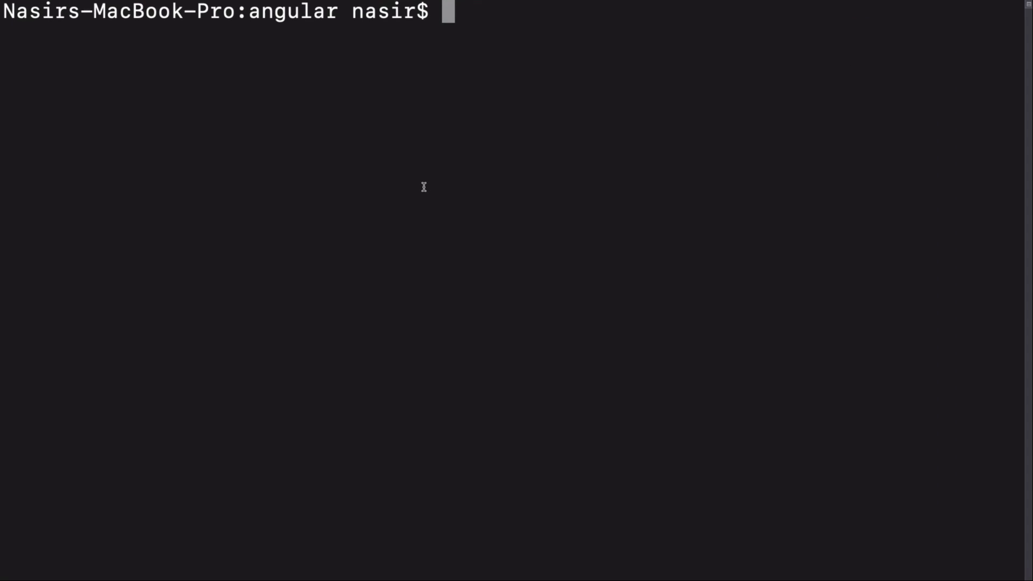
# Run 'npm --version' to confirm npm 6.14.10 is installed
pyautogui.write('npm --version')
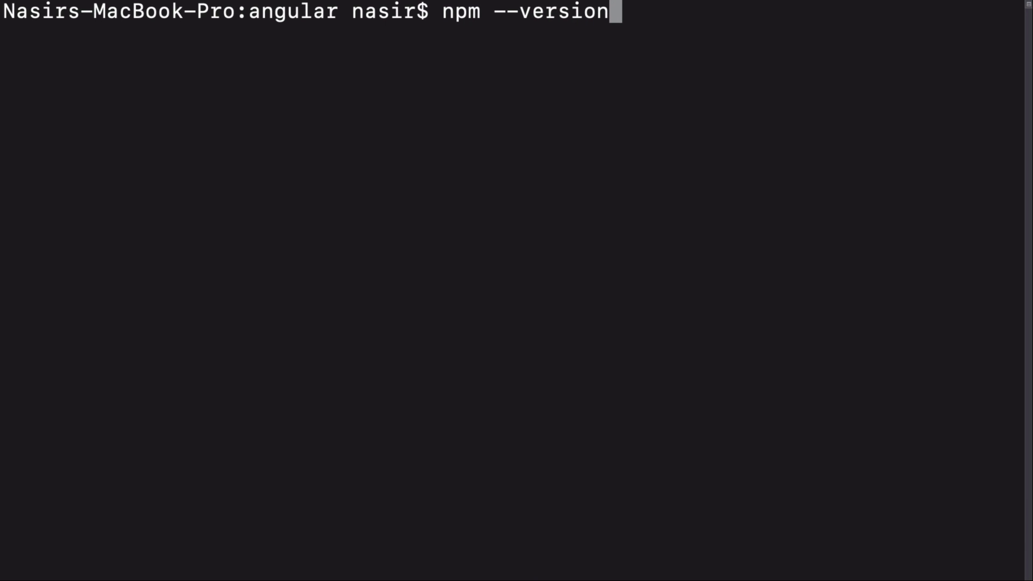
pyautogui.press('Return')
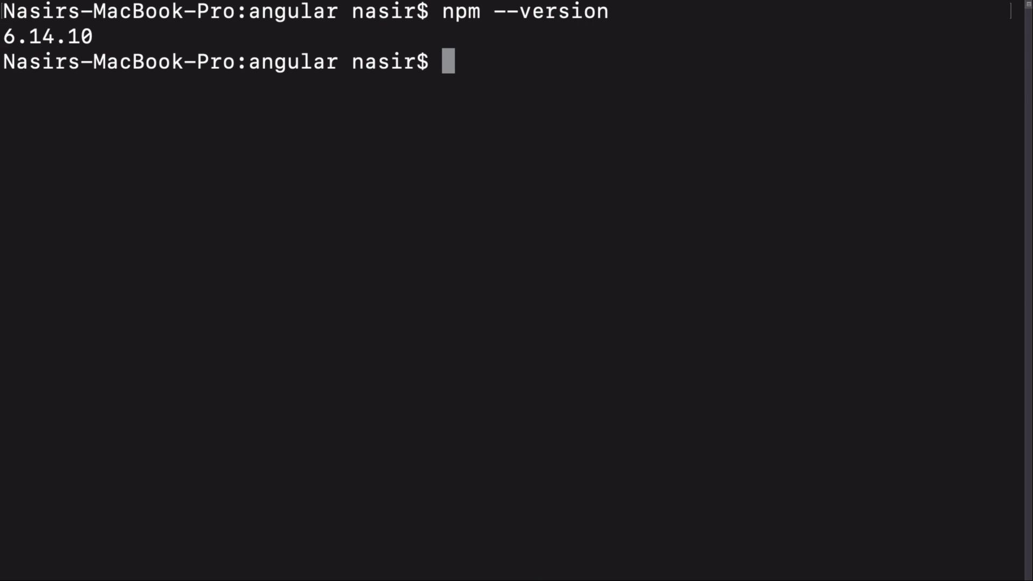
pyautogui.write('npm')
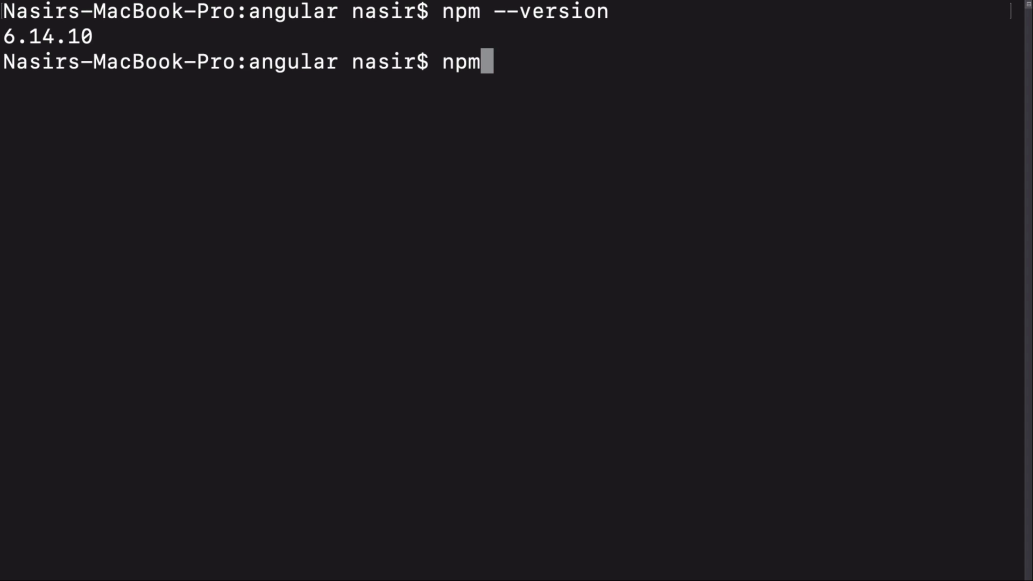
pyautogui.write('install -g')
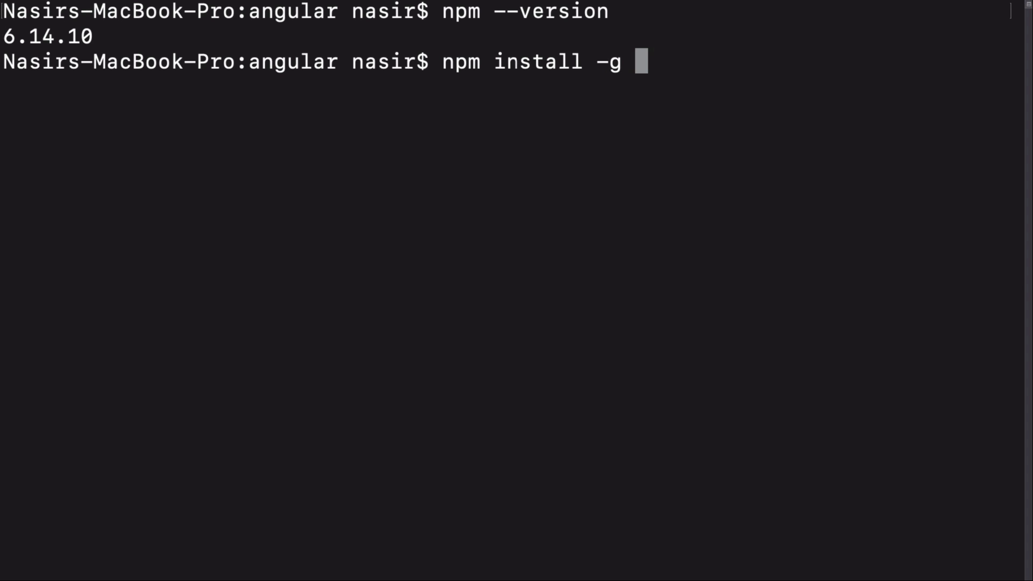
pyautogui.write('@angula')
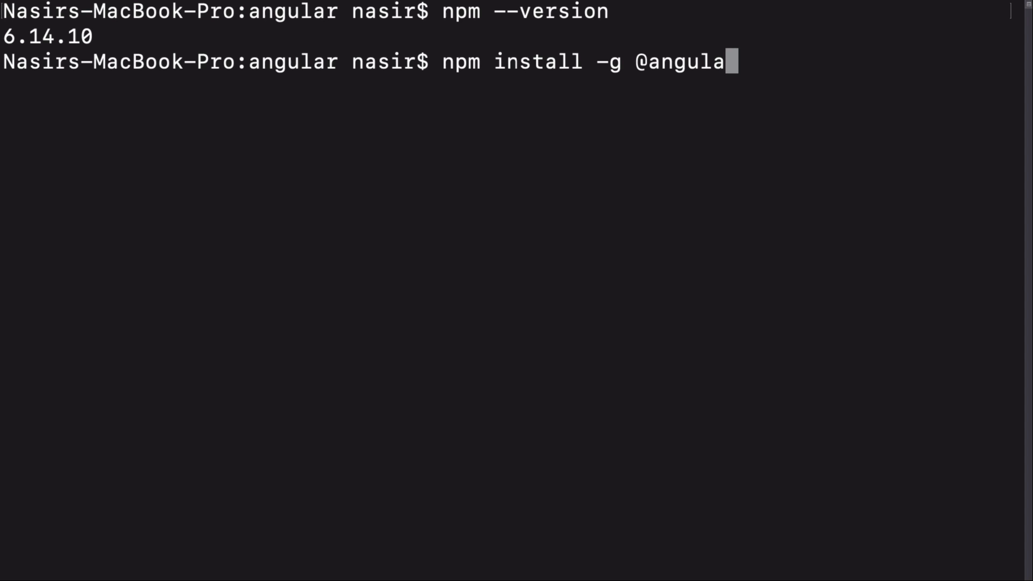
pyautogui.write('r/cli')
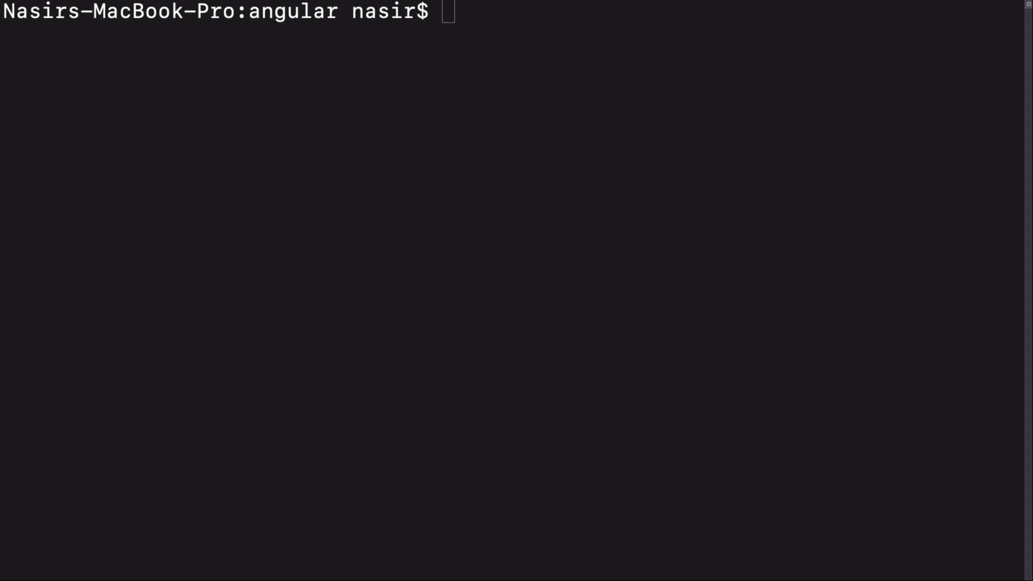
# Move into the documents/develop/angular folder
pyautogui.write('cd docu')
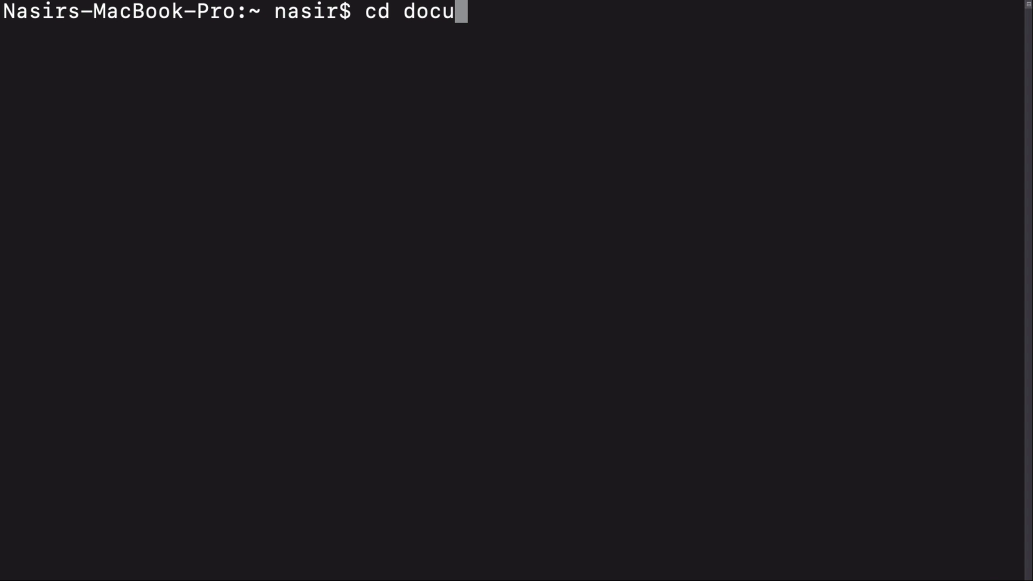
pyautogui.write('ments/develop')
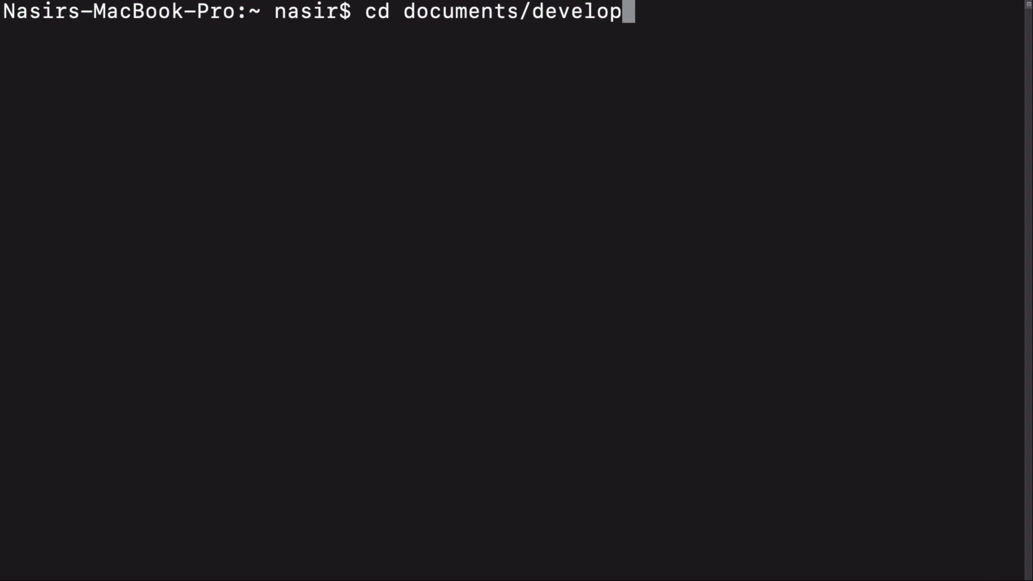
pyautogui.write('/angula')
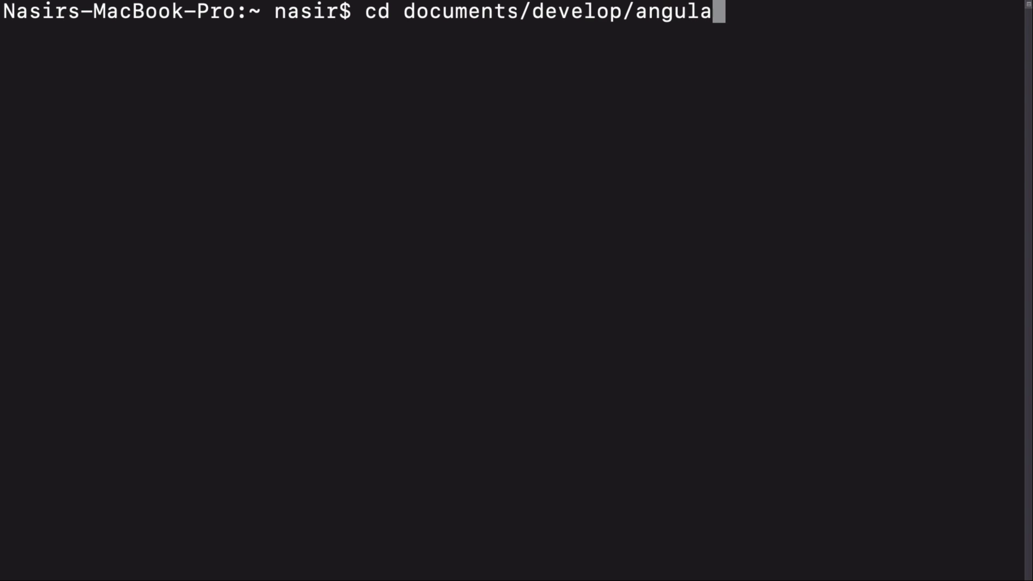
pyautogui.press('Return')
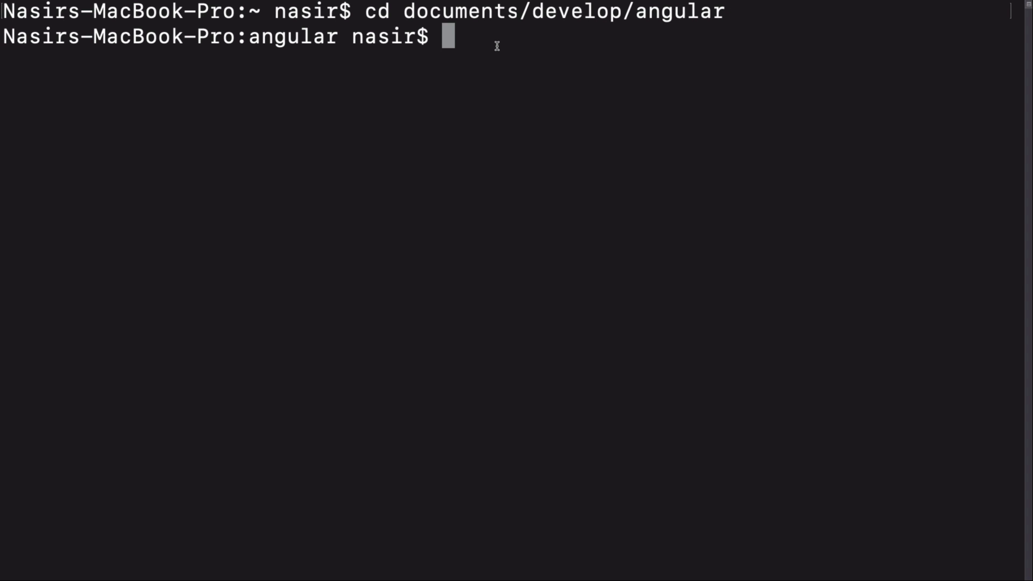
# Generate the foodmine-course project with 'ng new', accepting strict mode, routing and CSS
pyautogui.write('ng new')
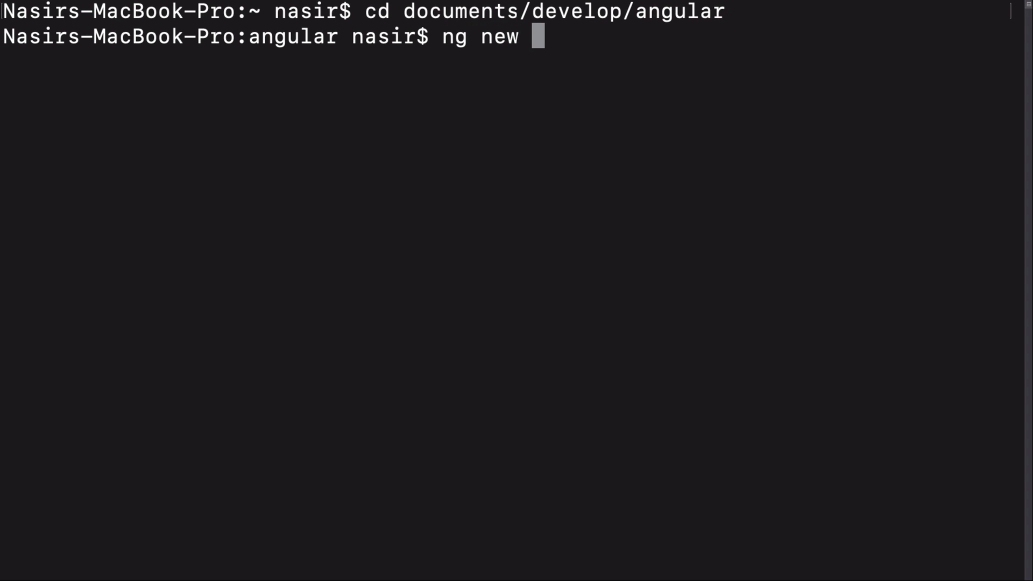
pyautogui.write('foodmine-course')
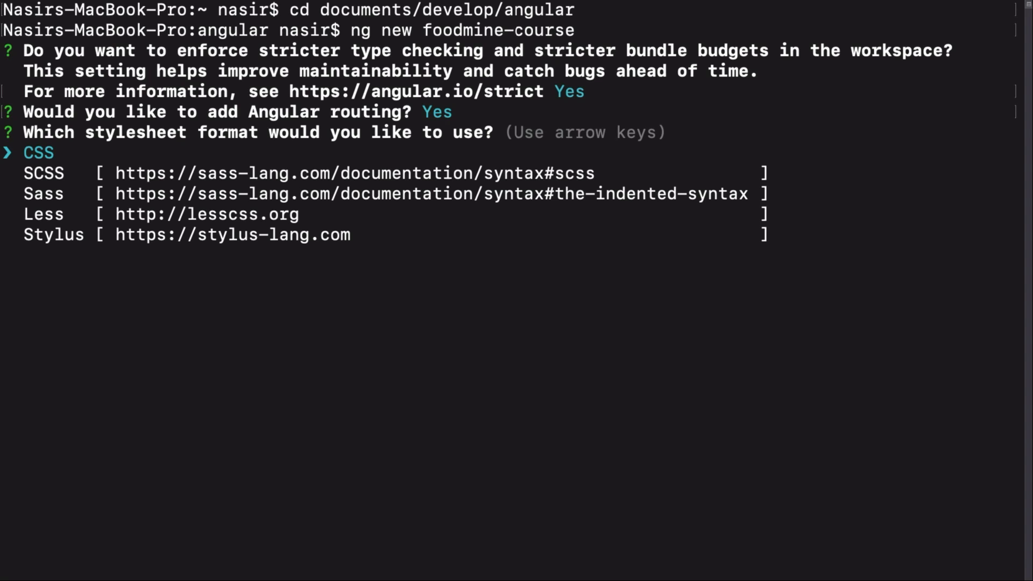
pyautogui.press('Return')
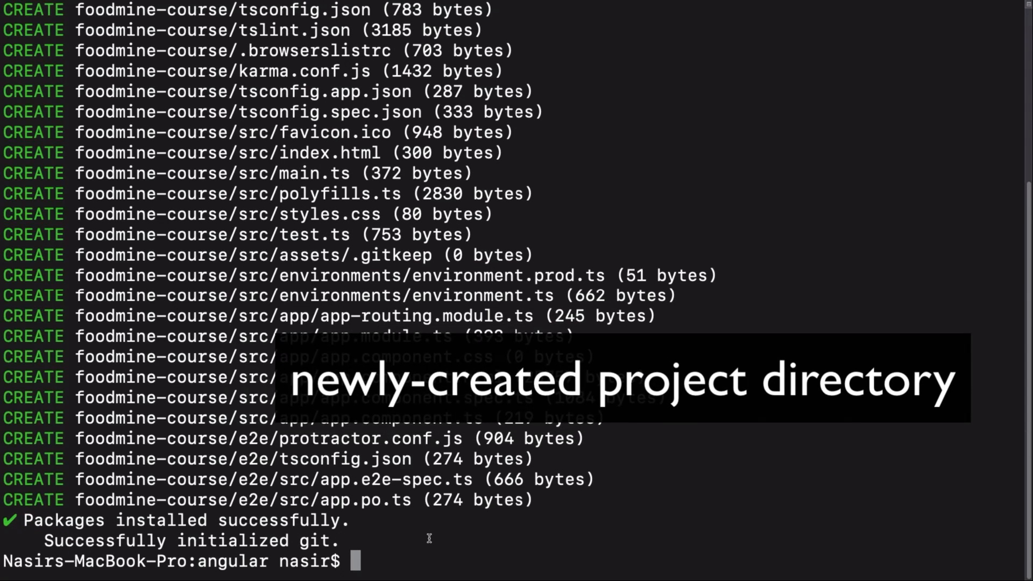
# Enter foodmine-course and run 'ng serve -o' so the app compiles and opens in Chrome
pyautogui.write('cd foodm')
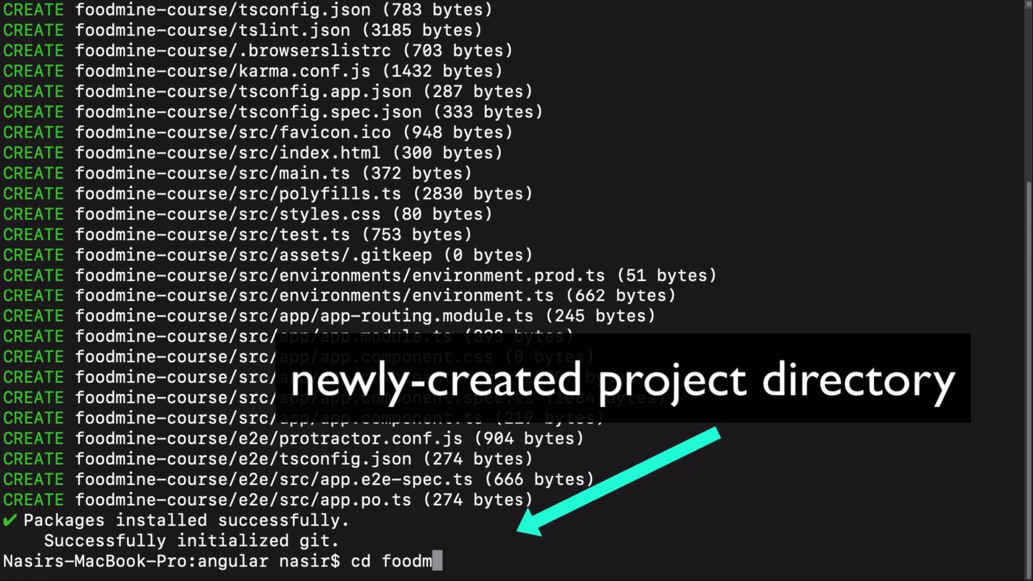
pyautogui.press('Return')
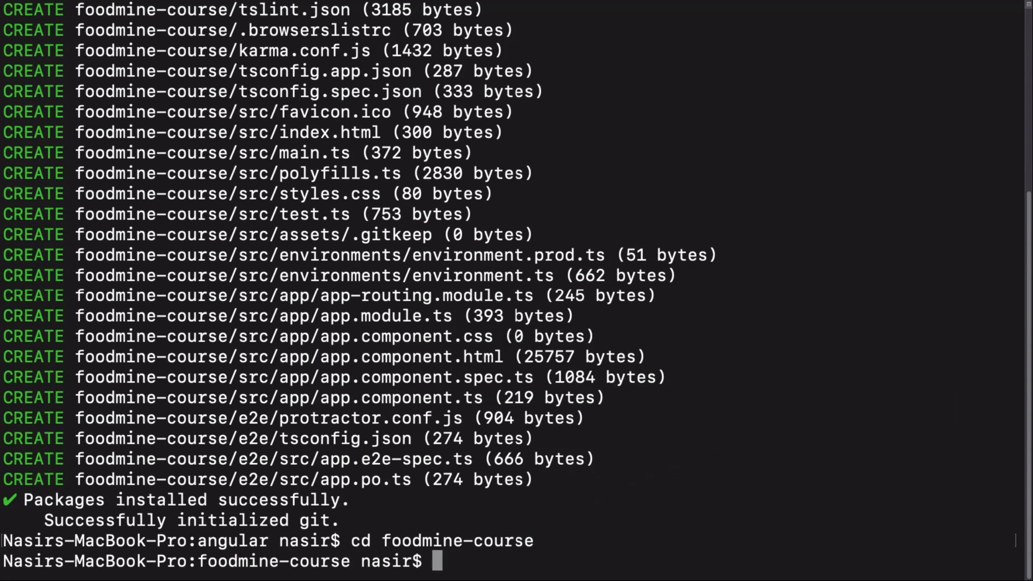
pyautogui.write('n')
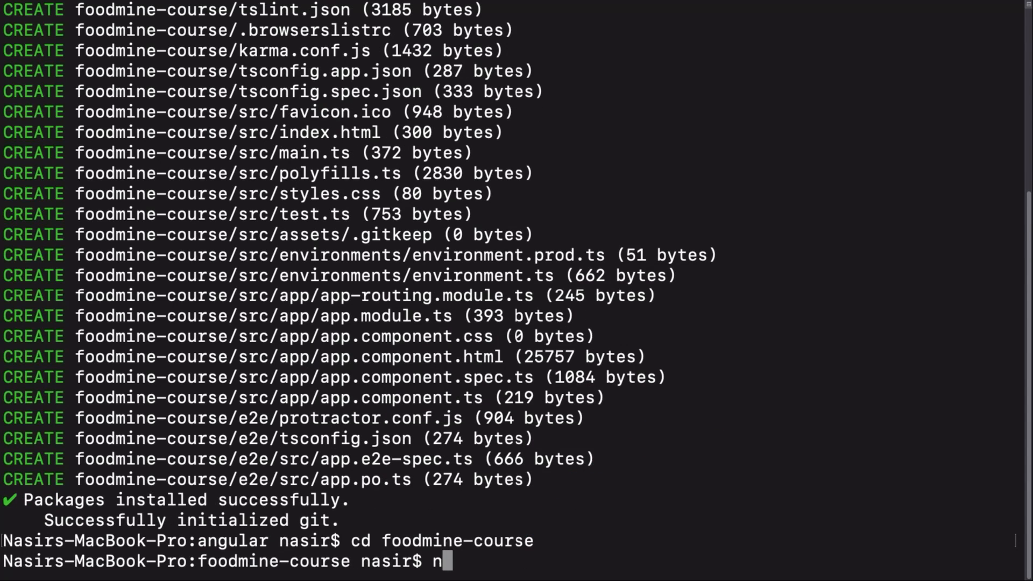
pyautogui.write('g serve')
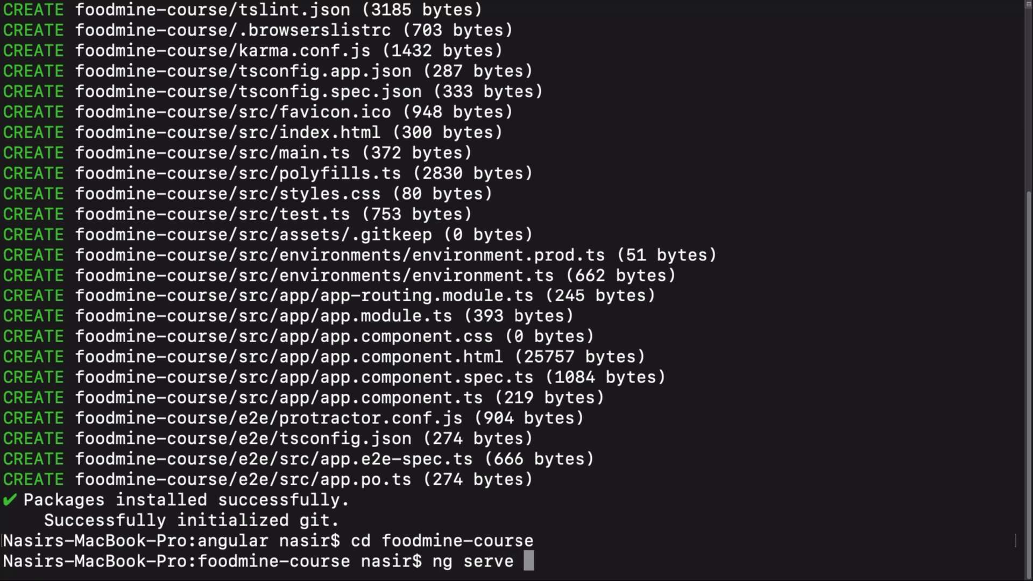
pyautogui.write('-o')
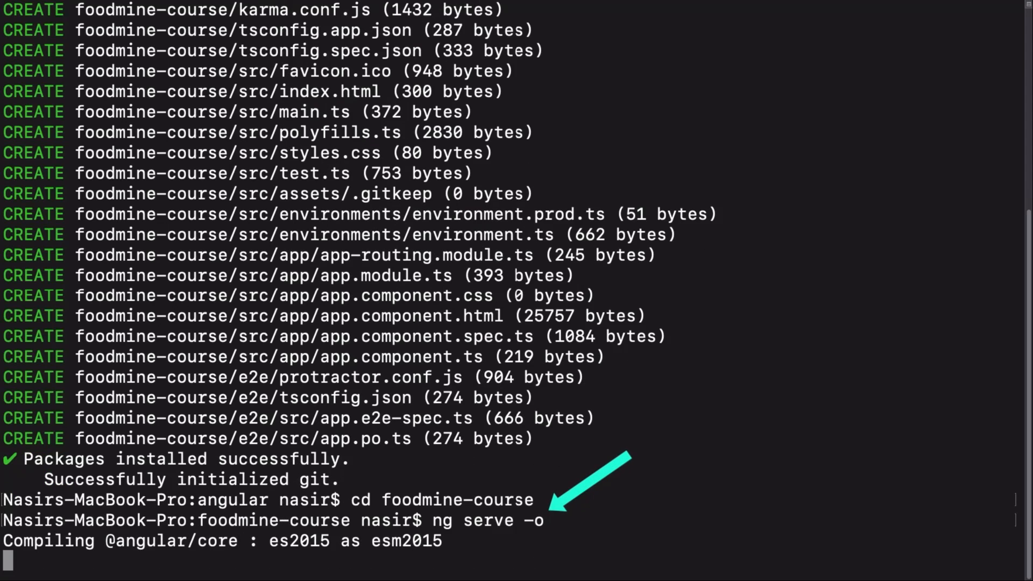
pyautogui.scroll(-3)
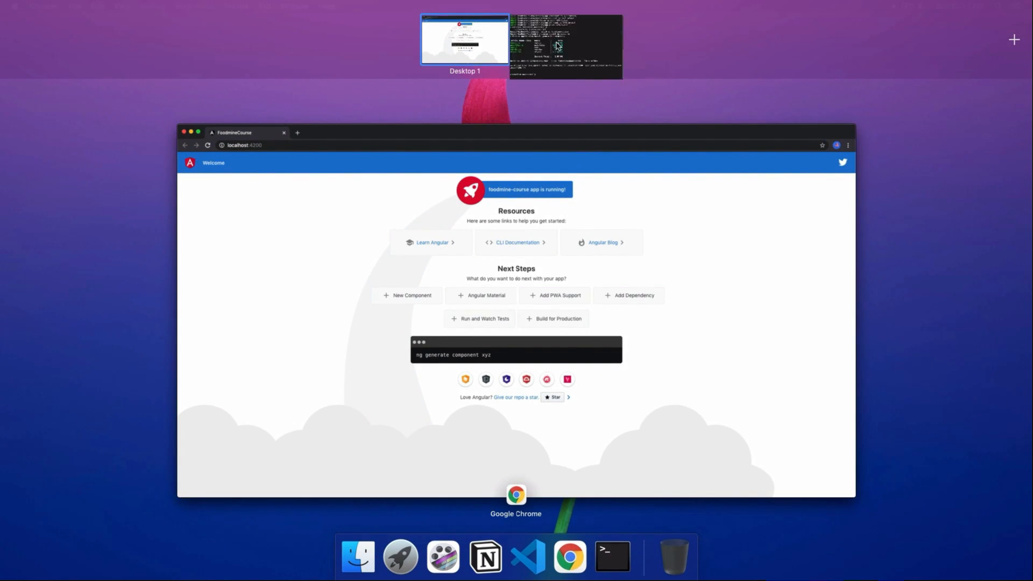
# Run 'code .' from the terminal to open foodmine-course in VS Code and select its src folder
pyautogui.click(563, 46)
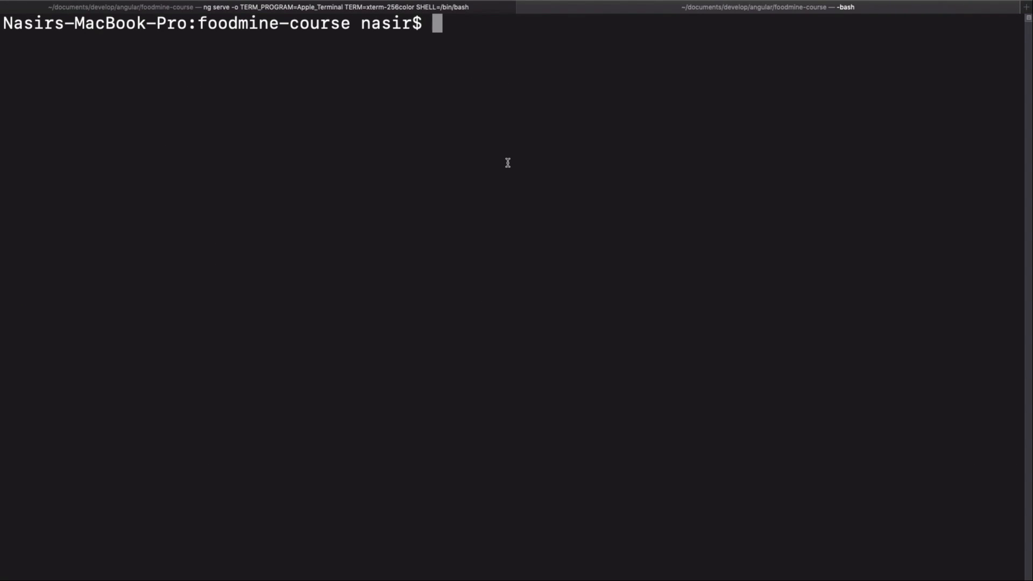
pyautogui.write('code .')
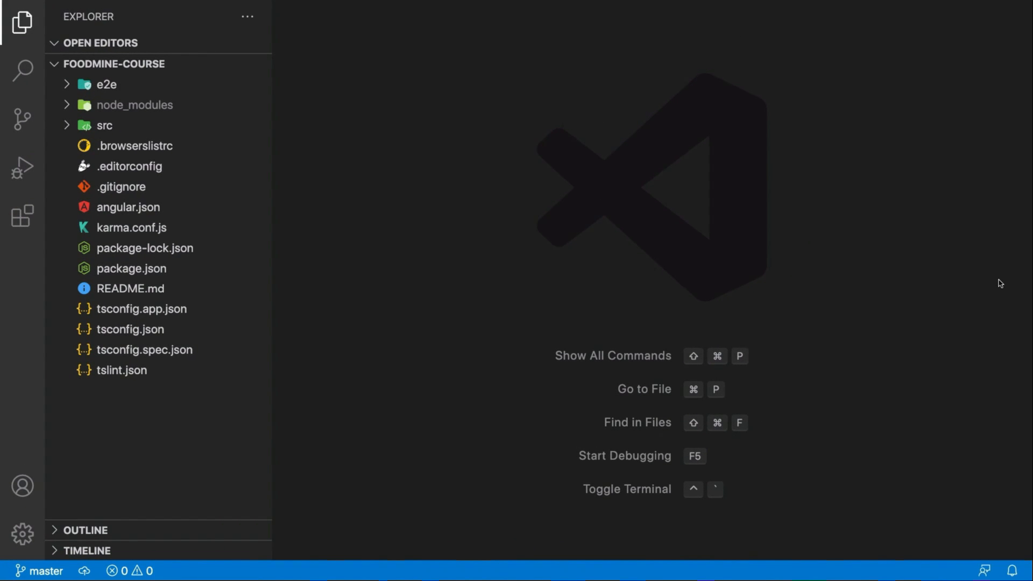
pyautogui.click(104, 124)
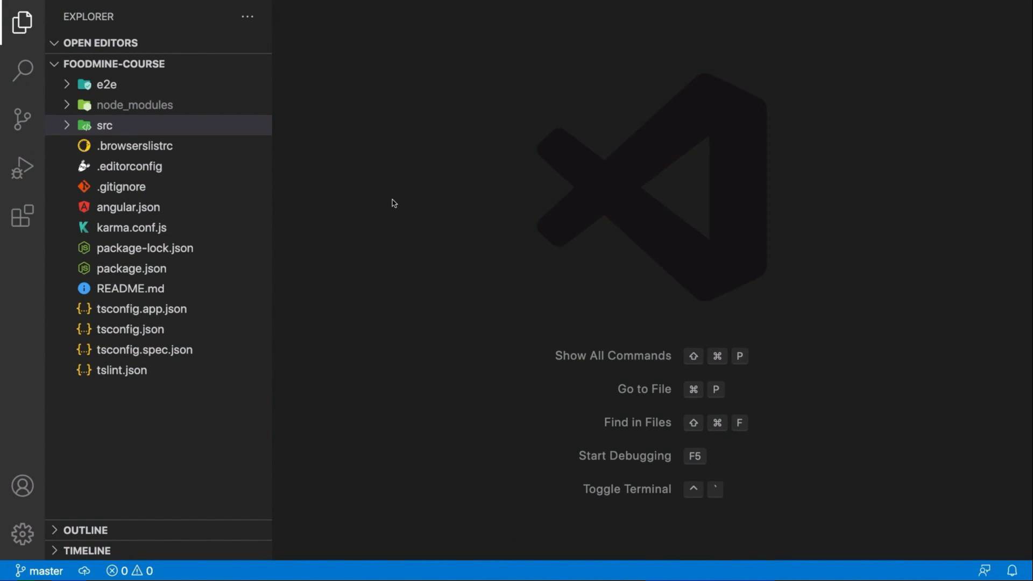